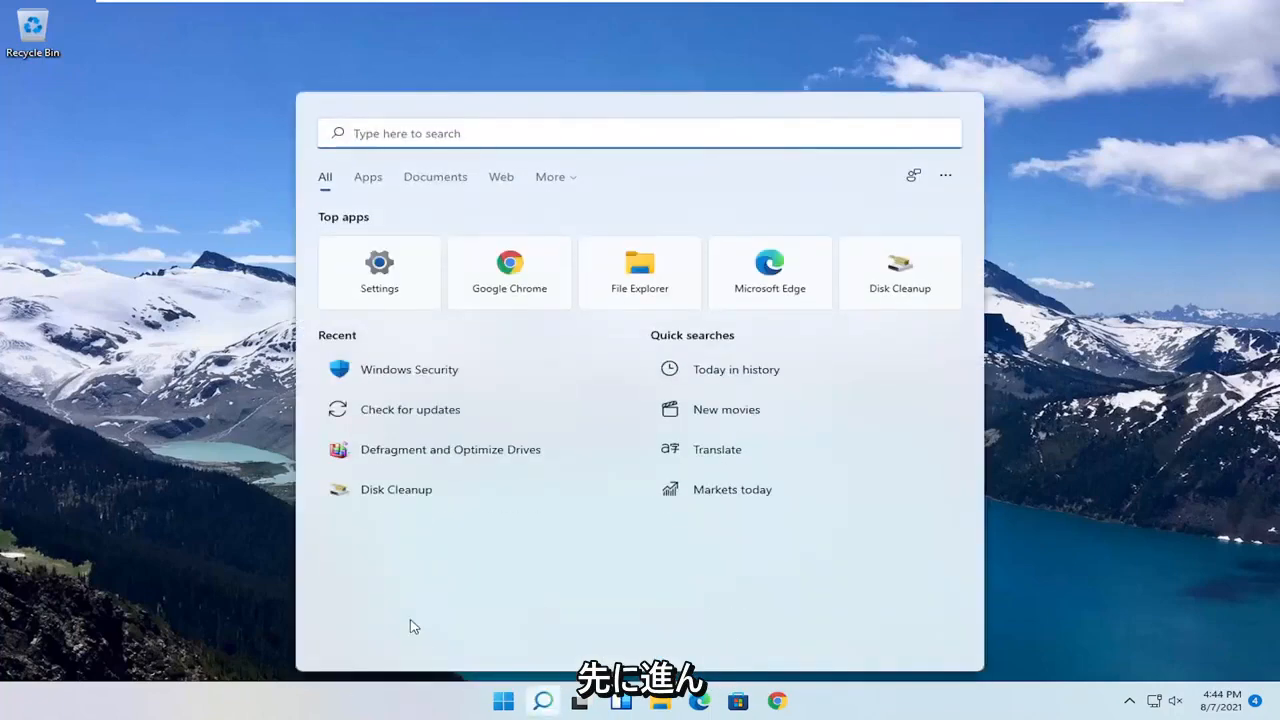
# Launch the Local Group Policy Editor from a Start search for 'group policy' and enlarge its window.
pyautogui.write('group policy')
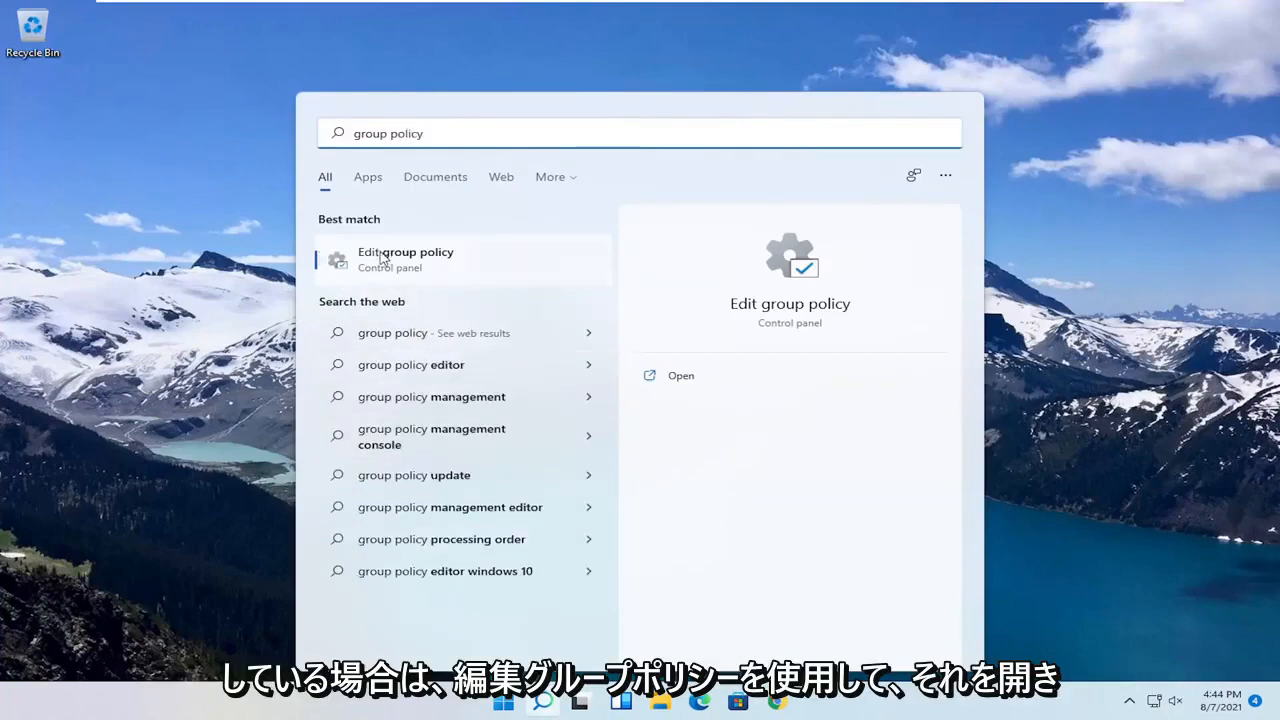
pyautogui.click(404, 258)
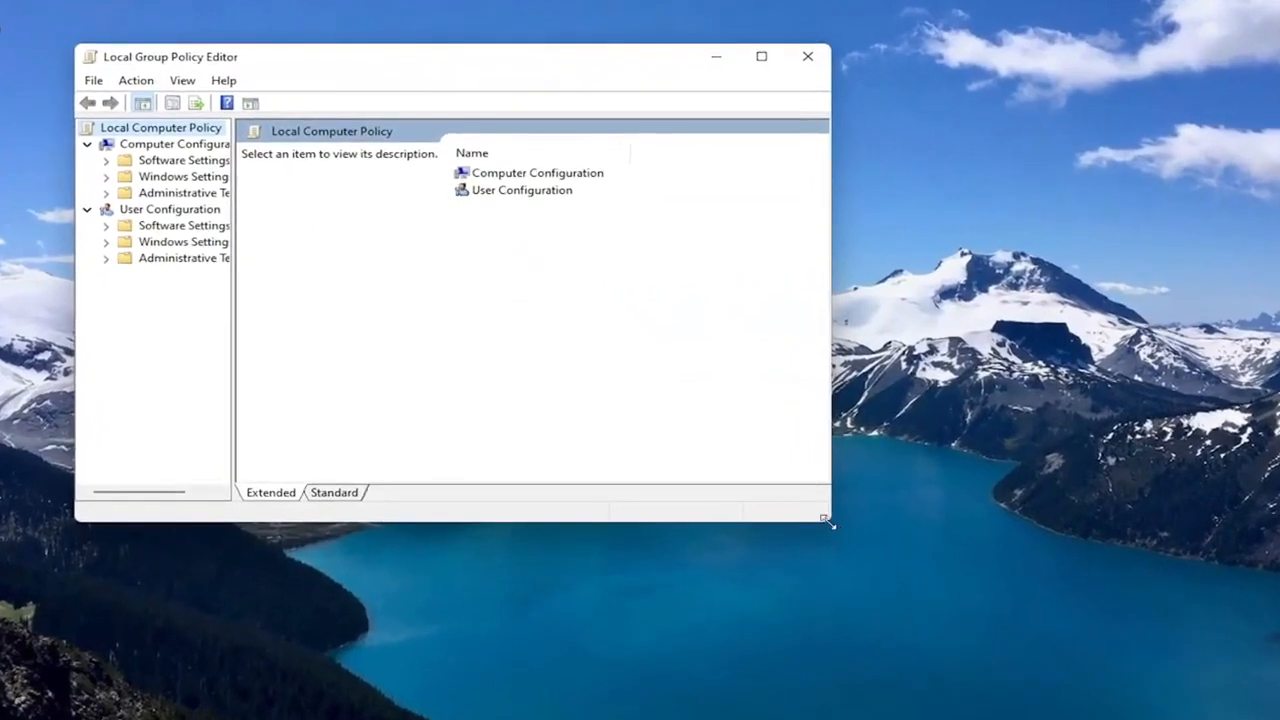
pyautogui.moveTo(830, 518); pyautogui.dragTo(1040, 640)
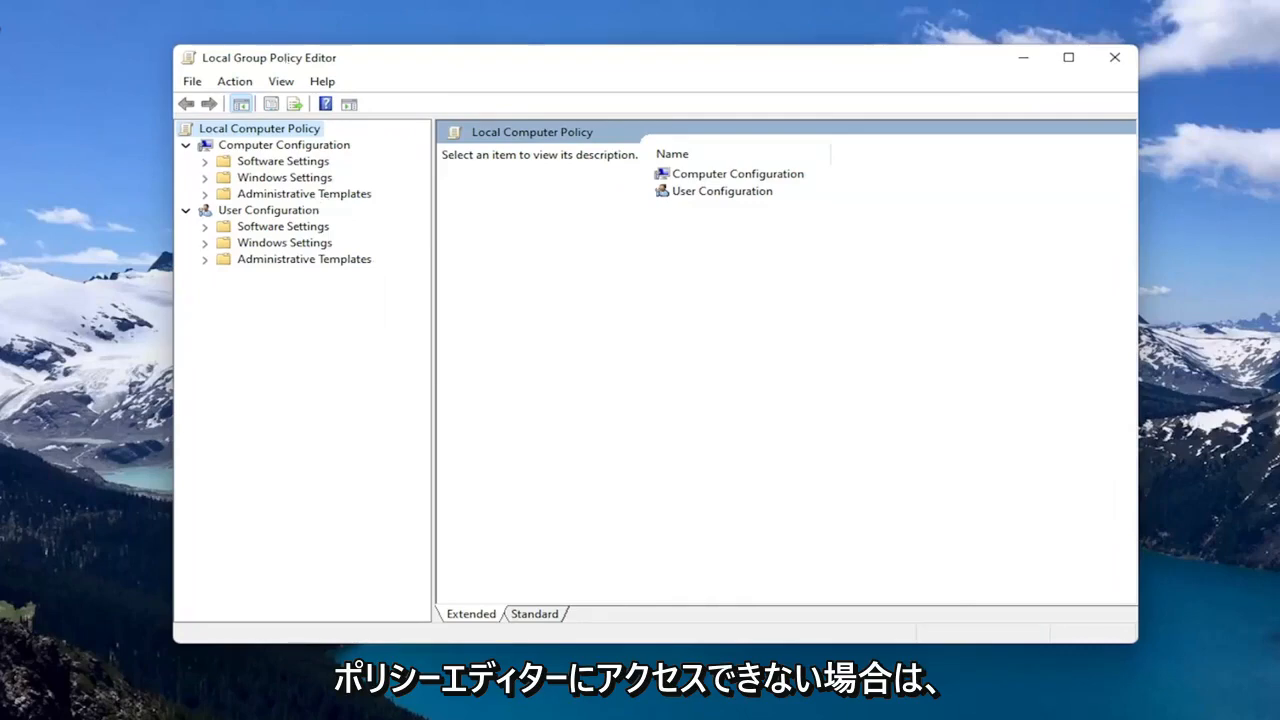
# Navigate Computer Configuration > Administrative Templates > Windows Components > Microsoft Defender Antivirus.
pyautogui.click(284, 144)
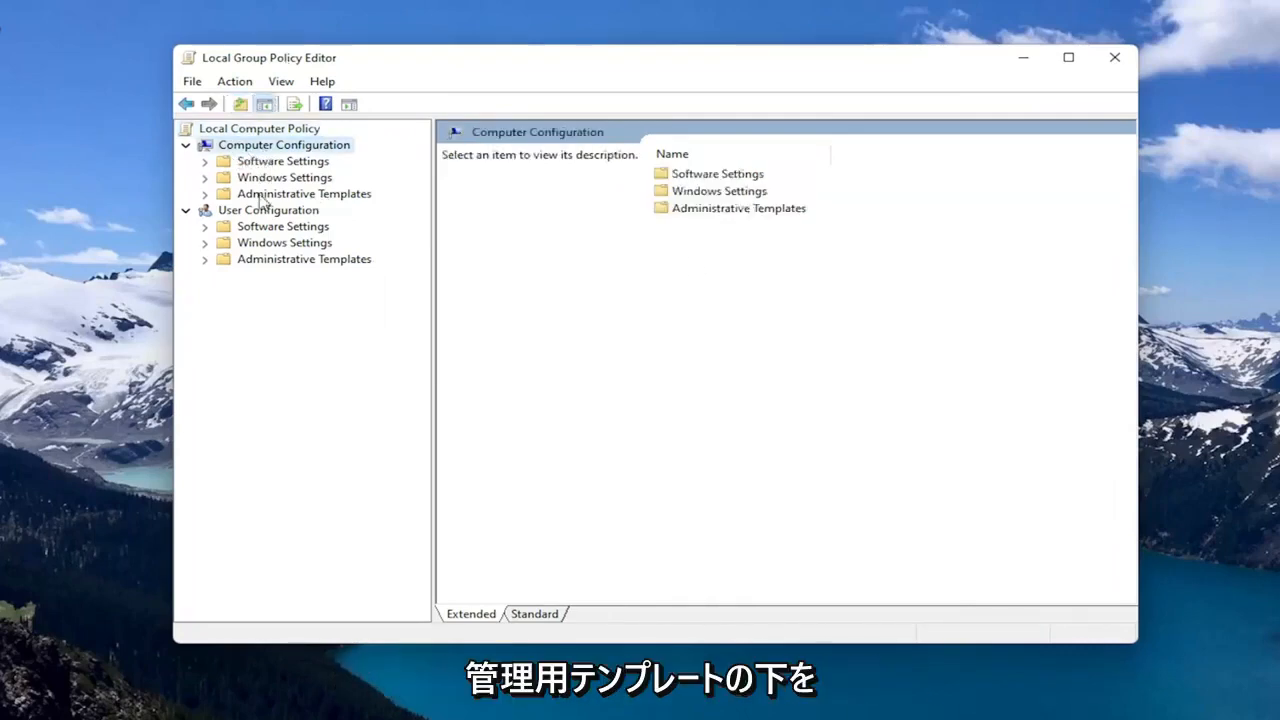
pyautogui.doubleClick(304, 192)
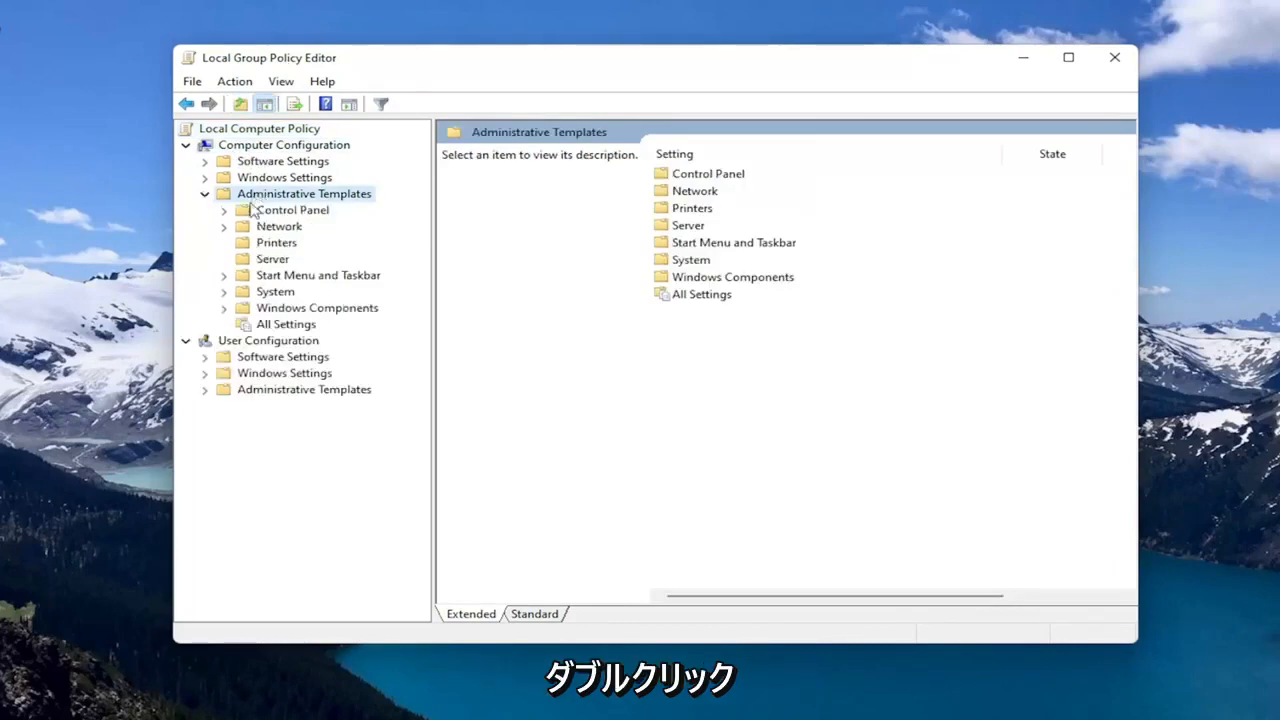
pyautogui.doubleClick(316, 308)
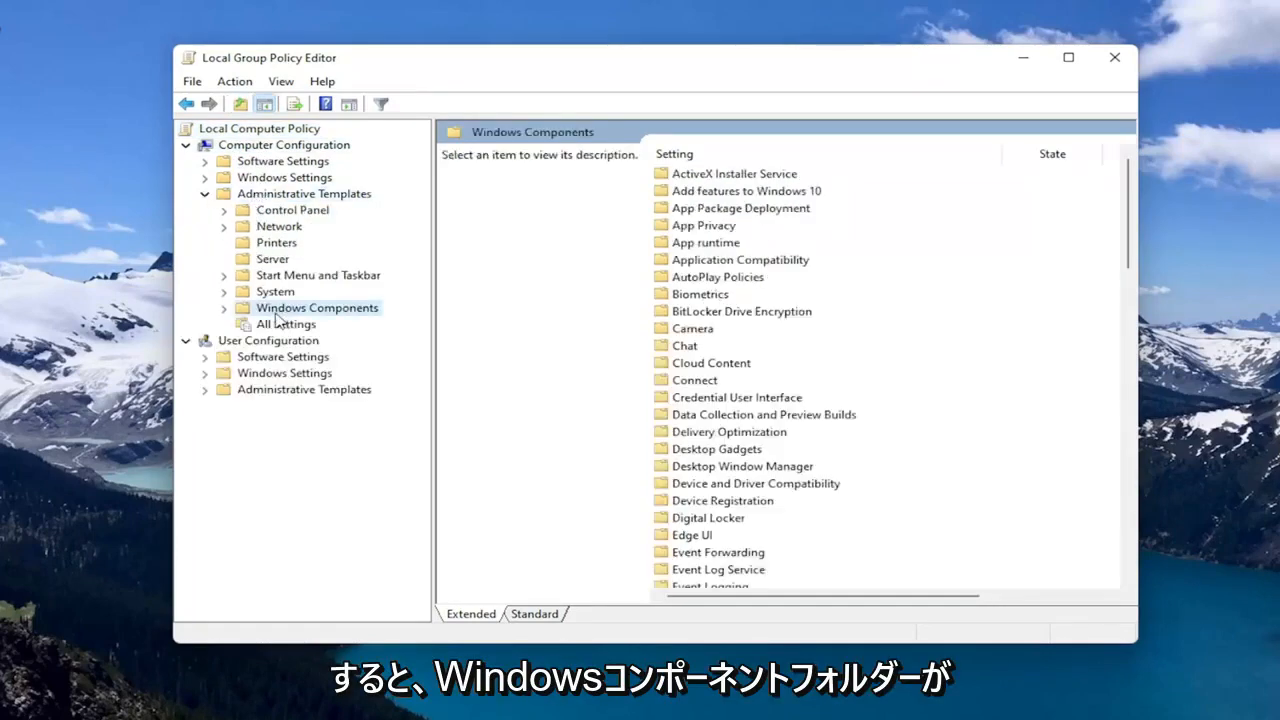
pyautogui.doubleClick(316, 308)
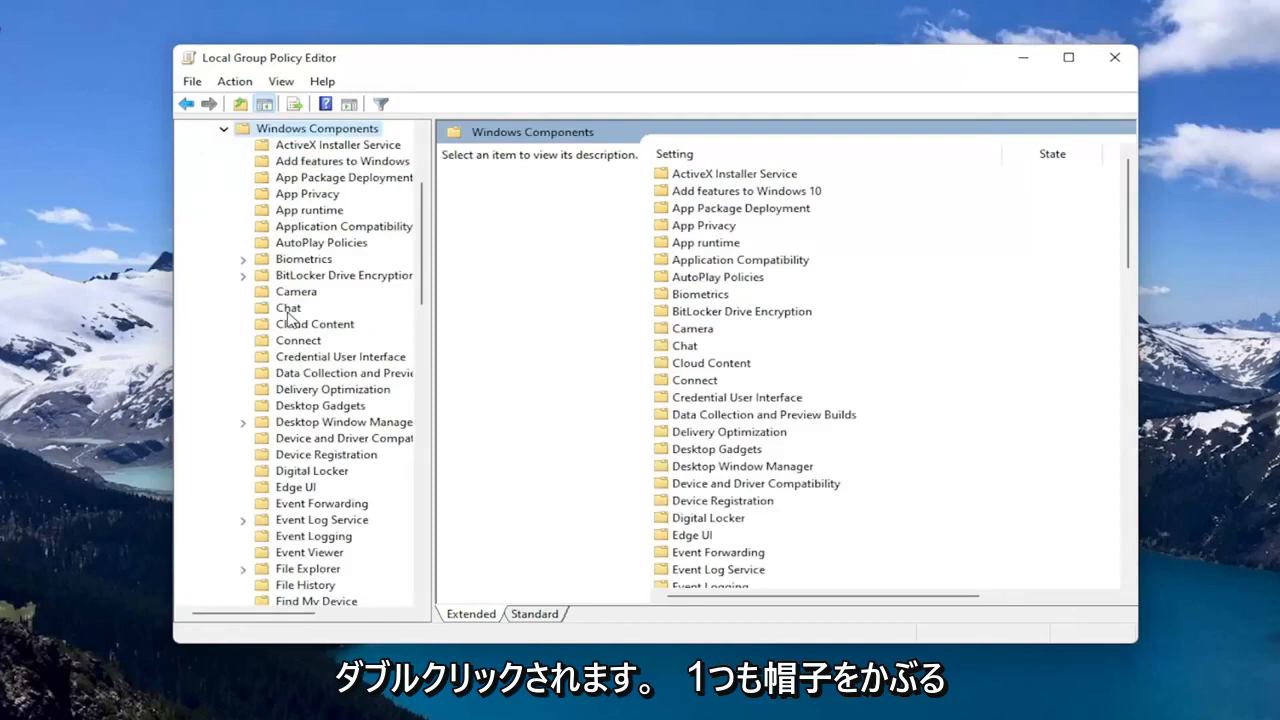
pyautogui.scroll(-3)
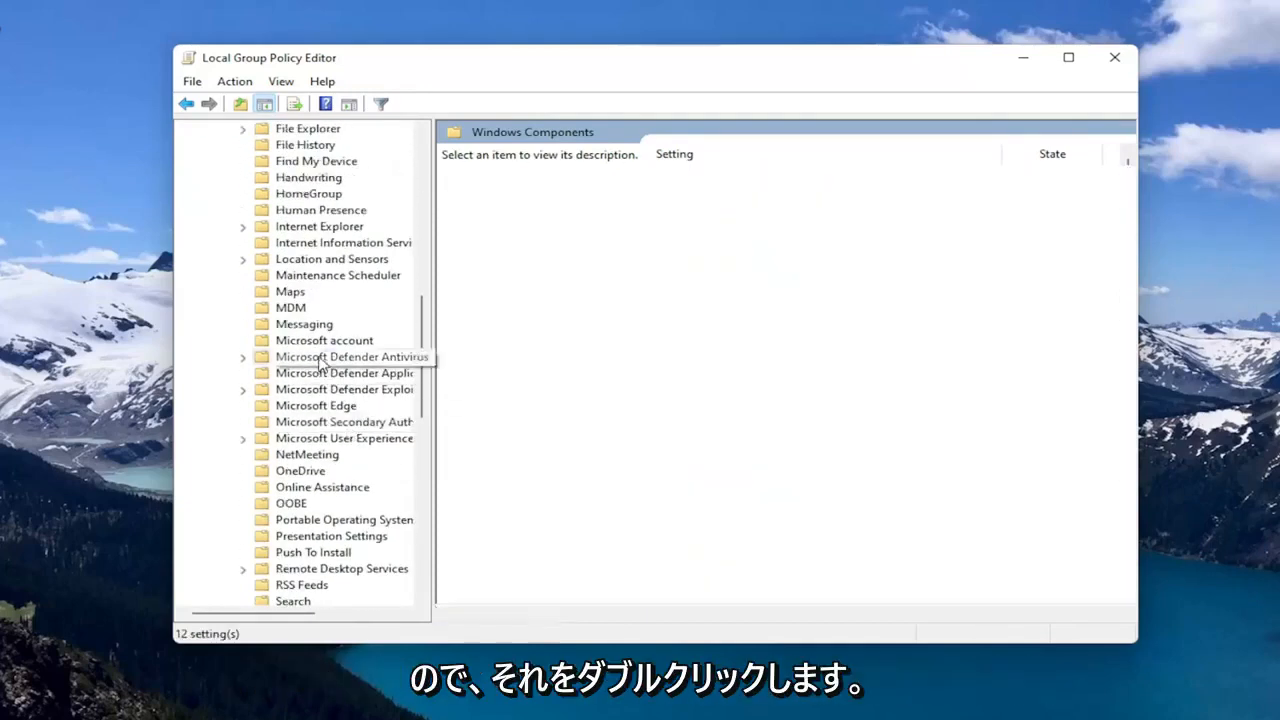
pyautogui.doubleClick(352, 356)
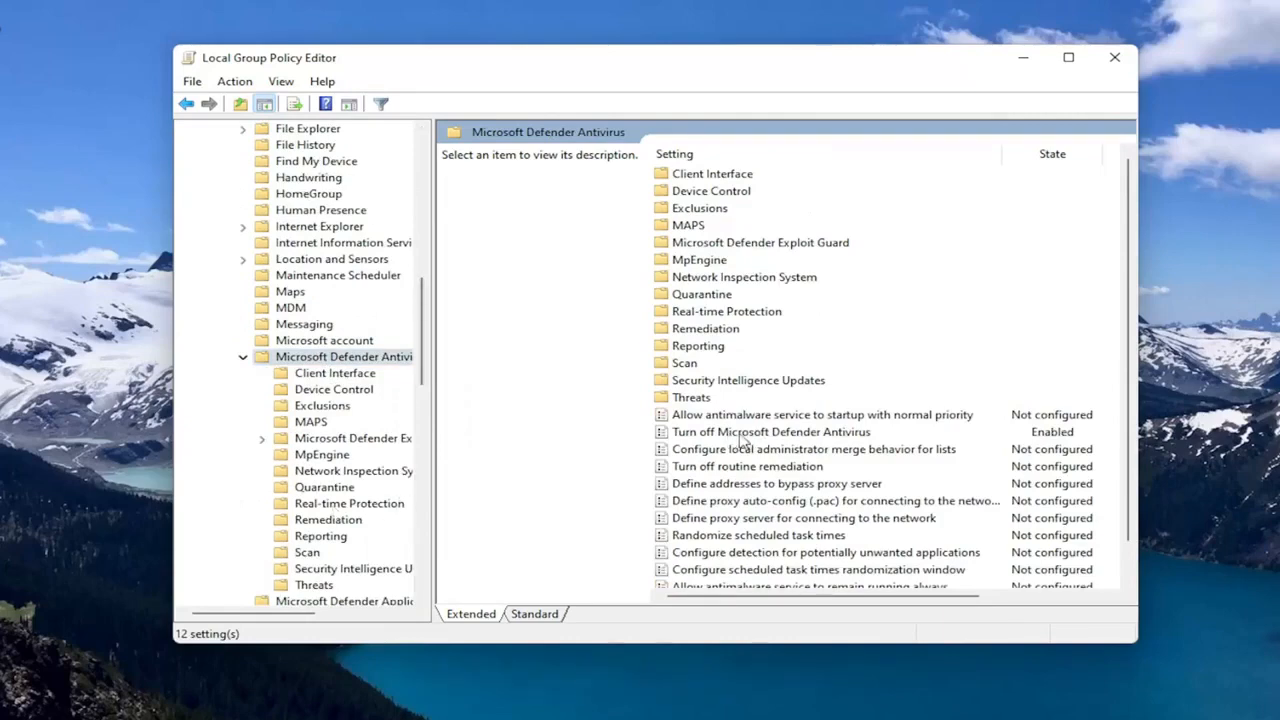
# Set 'Turn off Microsoft Defender Antivirus' to Enabled, verify it, and close the editor.
pyautogui.click(770, 432)
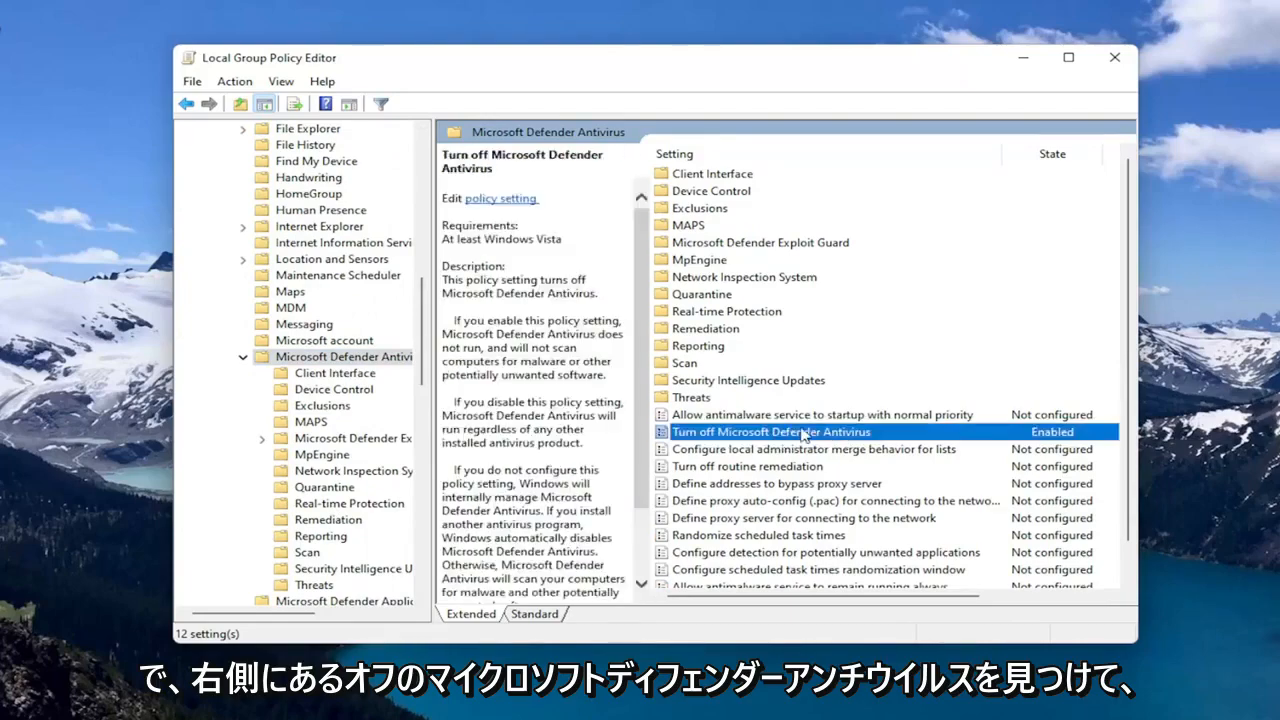
pyautogui.doubleClick(772, 432)
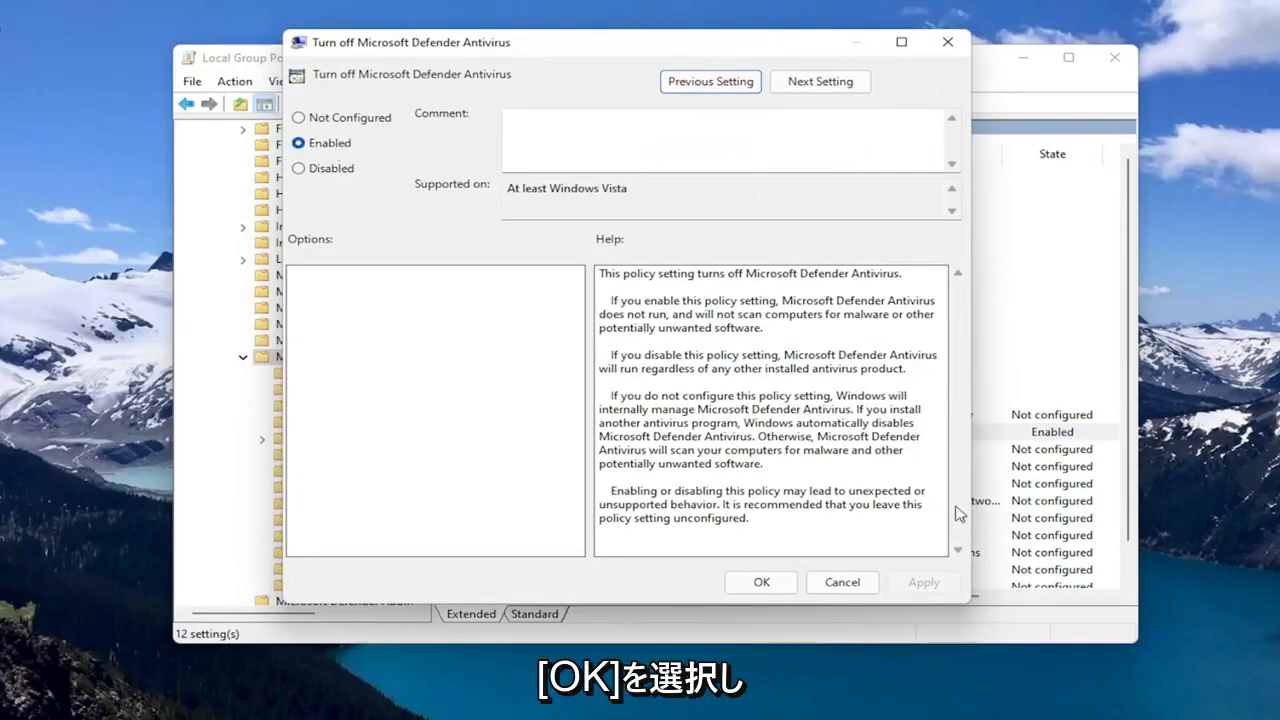
pyautogui.click(760, 582)
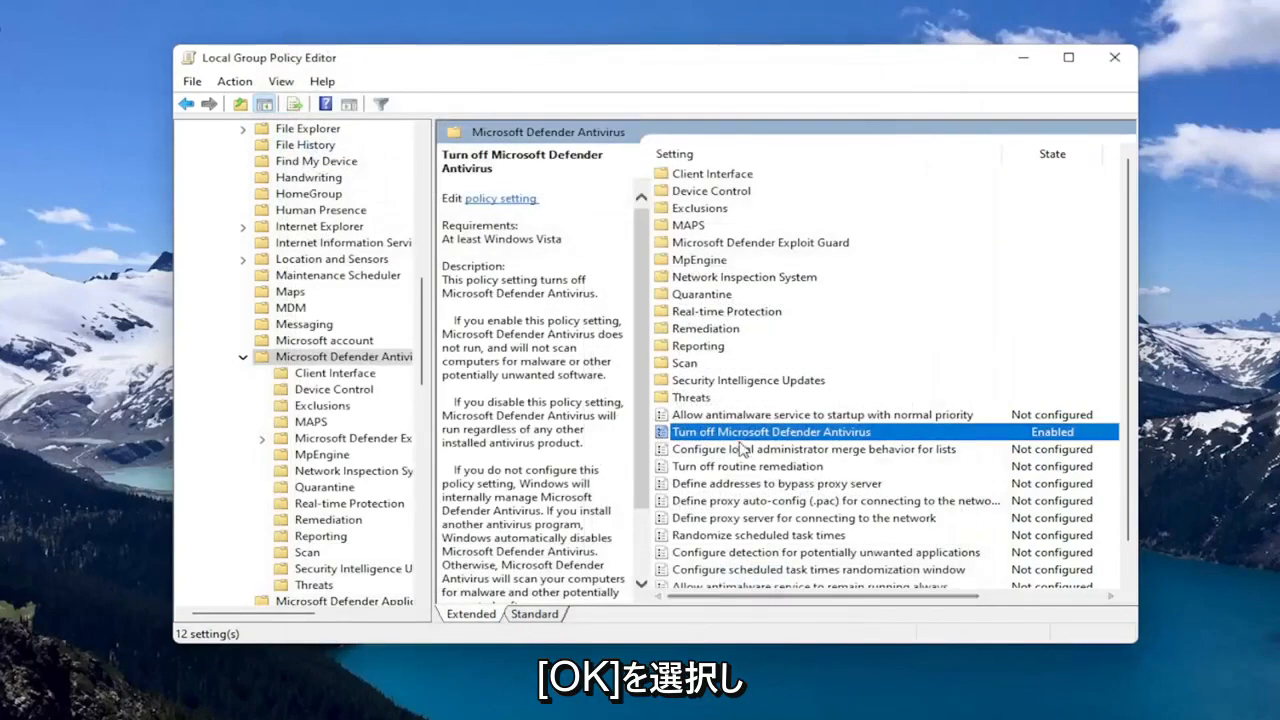
pyautogui.doubleClick(770, 432)
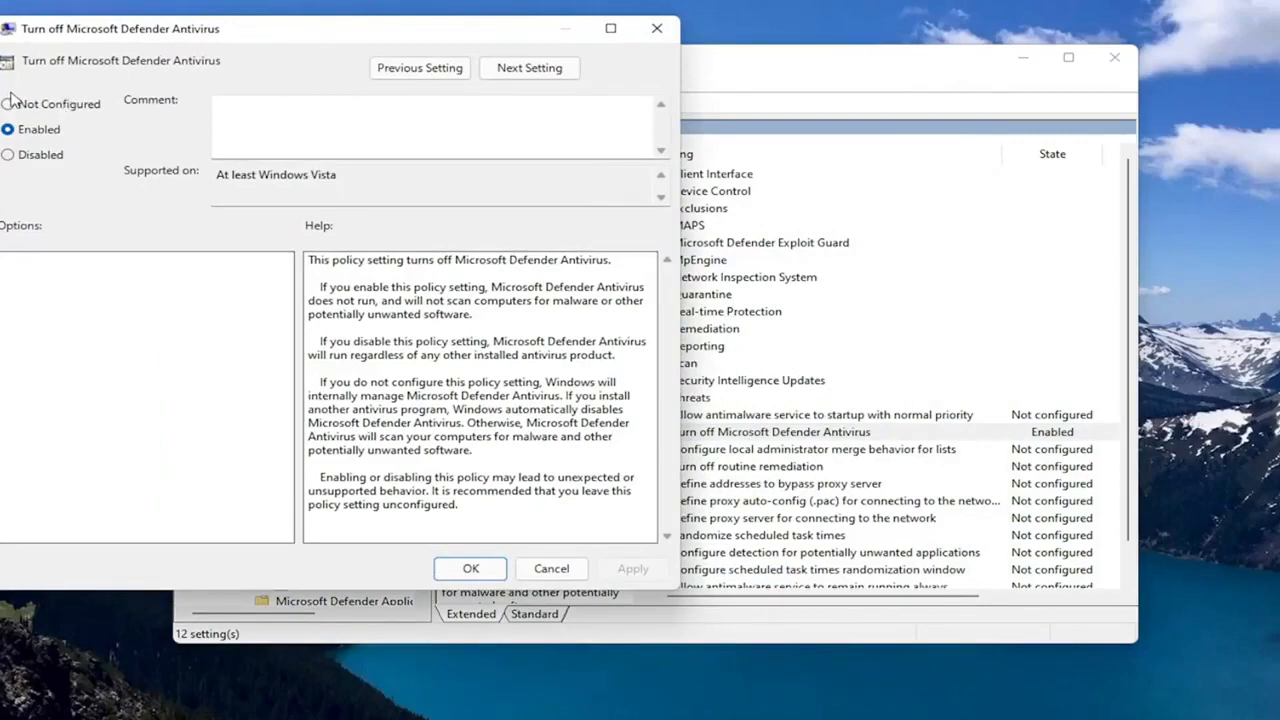
pyautogui.click(552, 568)
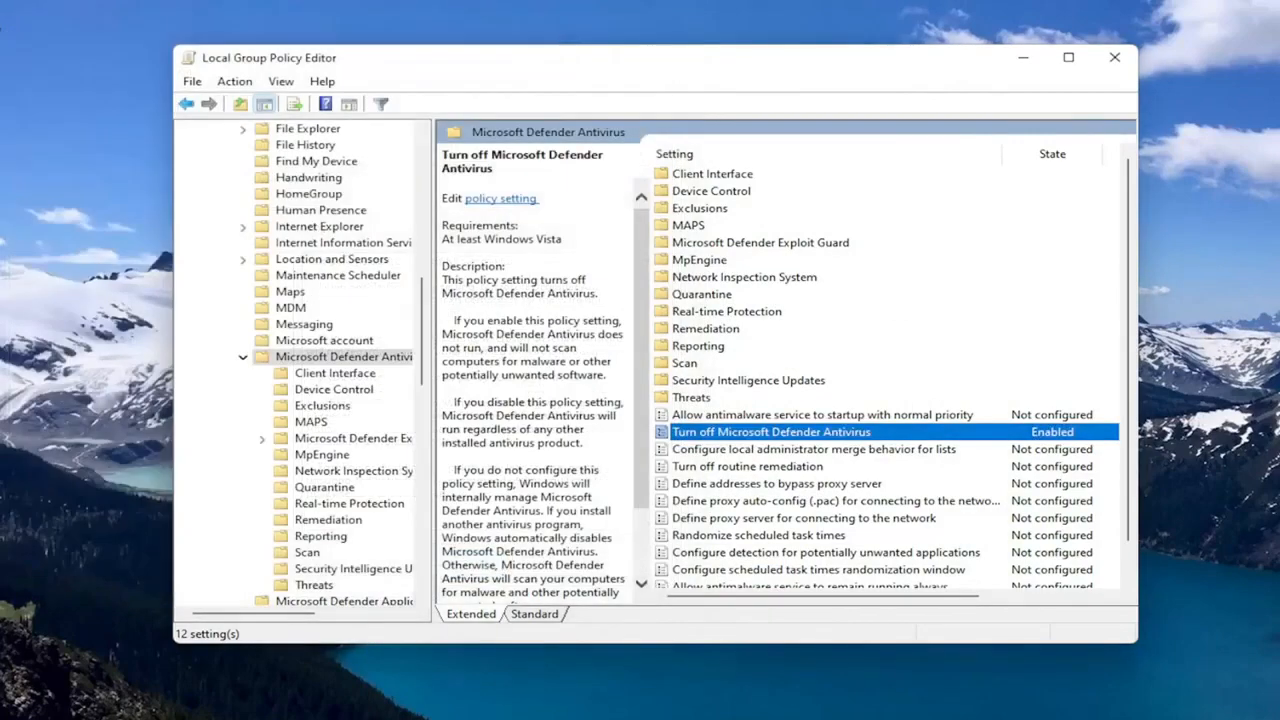
pyautogui.click(1114, 56)
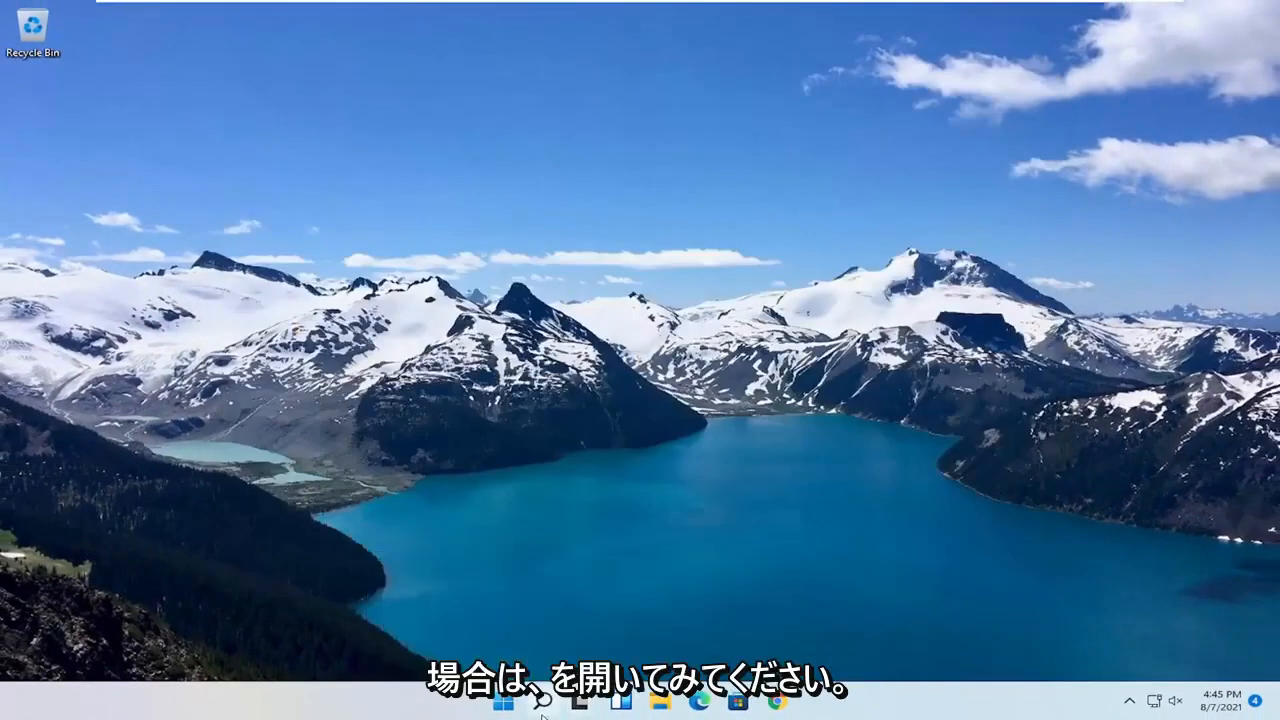
# Run Registry Editor as administrator from a Start search for 'regedit', accepting the UAC prompt.
pyautogui.write('regedit')
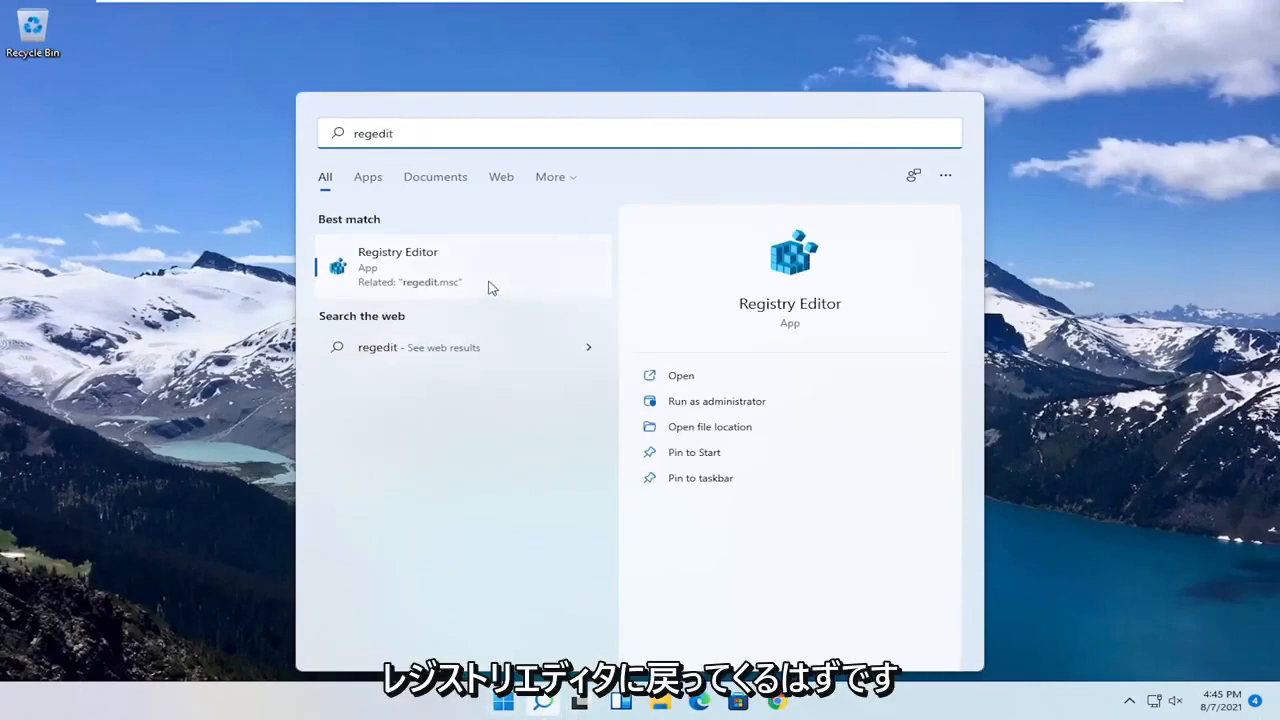
pyautogui.rightClick(396, 266)
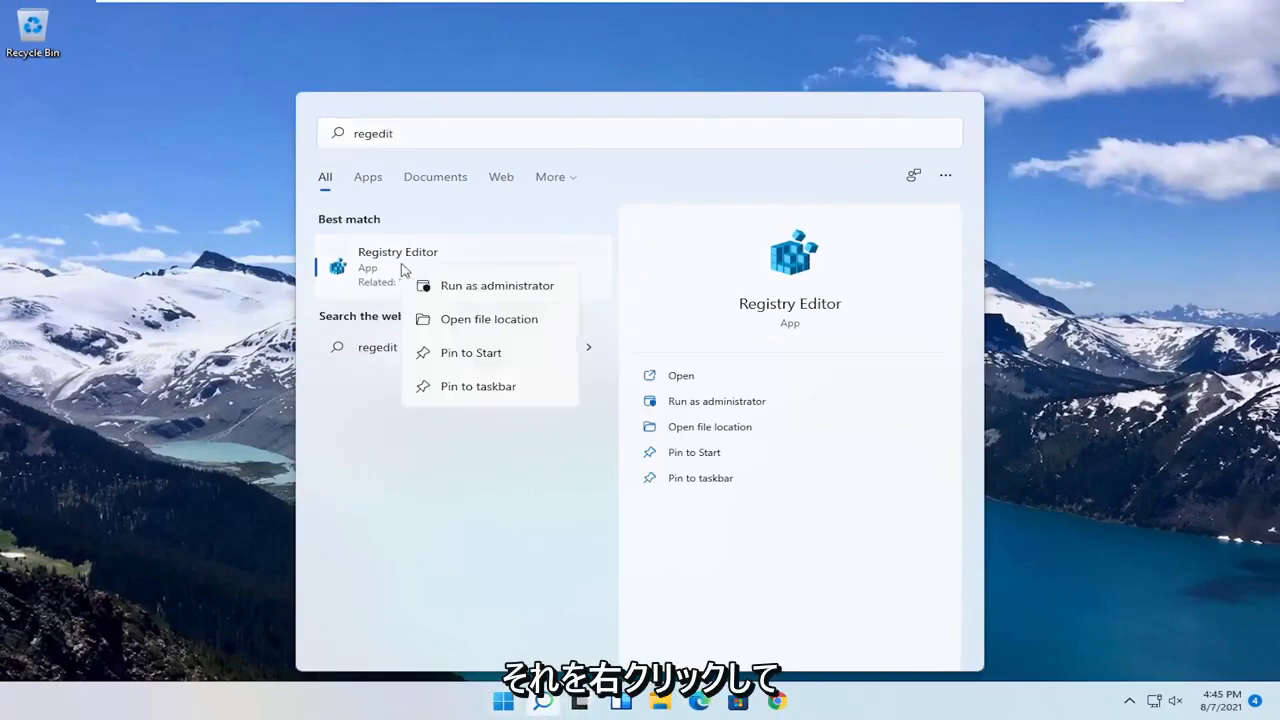
pyautogui.click(496, 284)
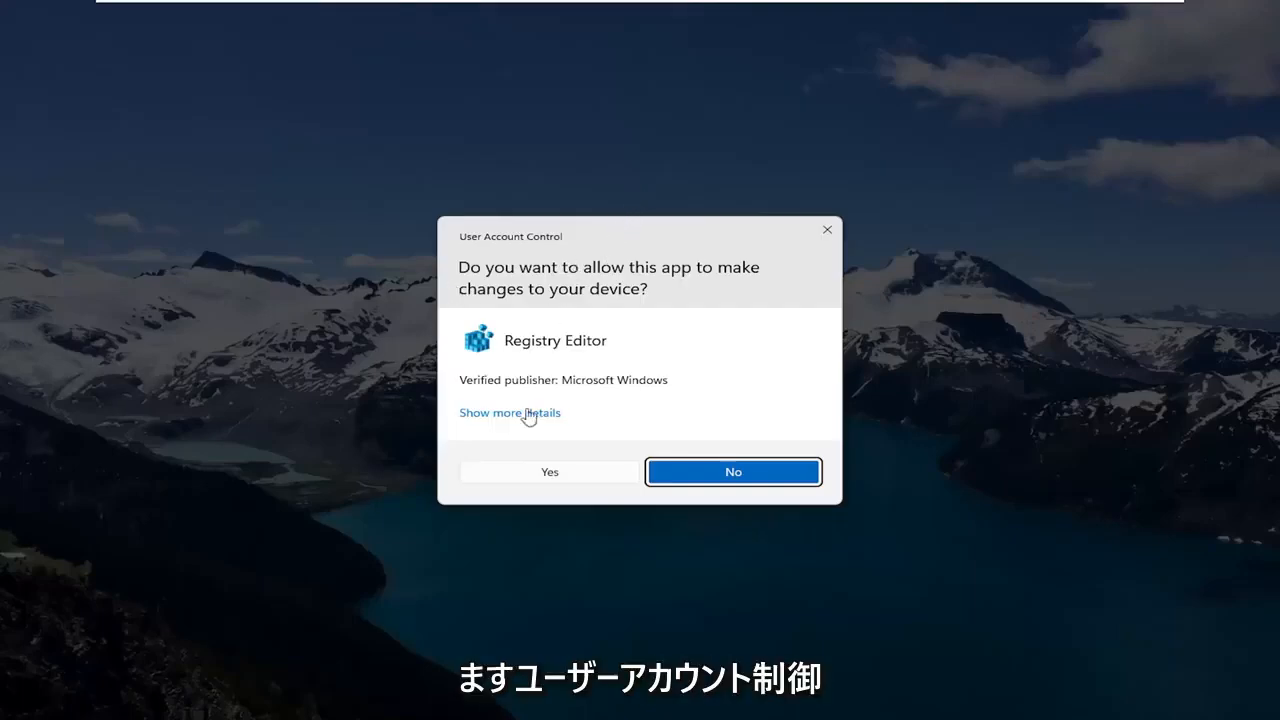
pyautogui.click(548, 472)
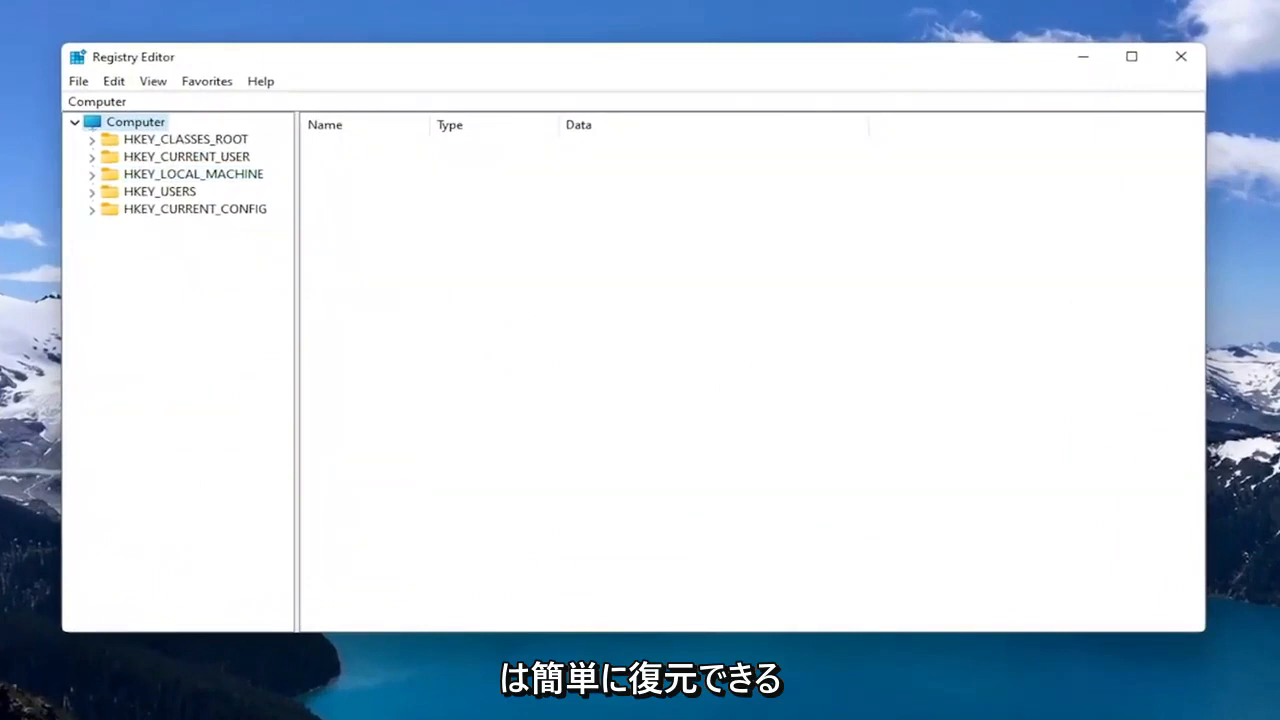
pyautogui.moveTo(50, 112)
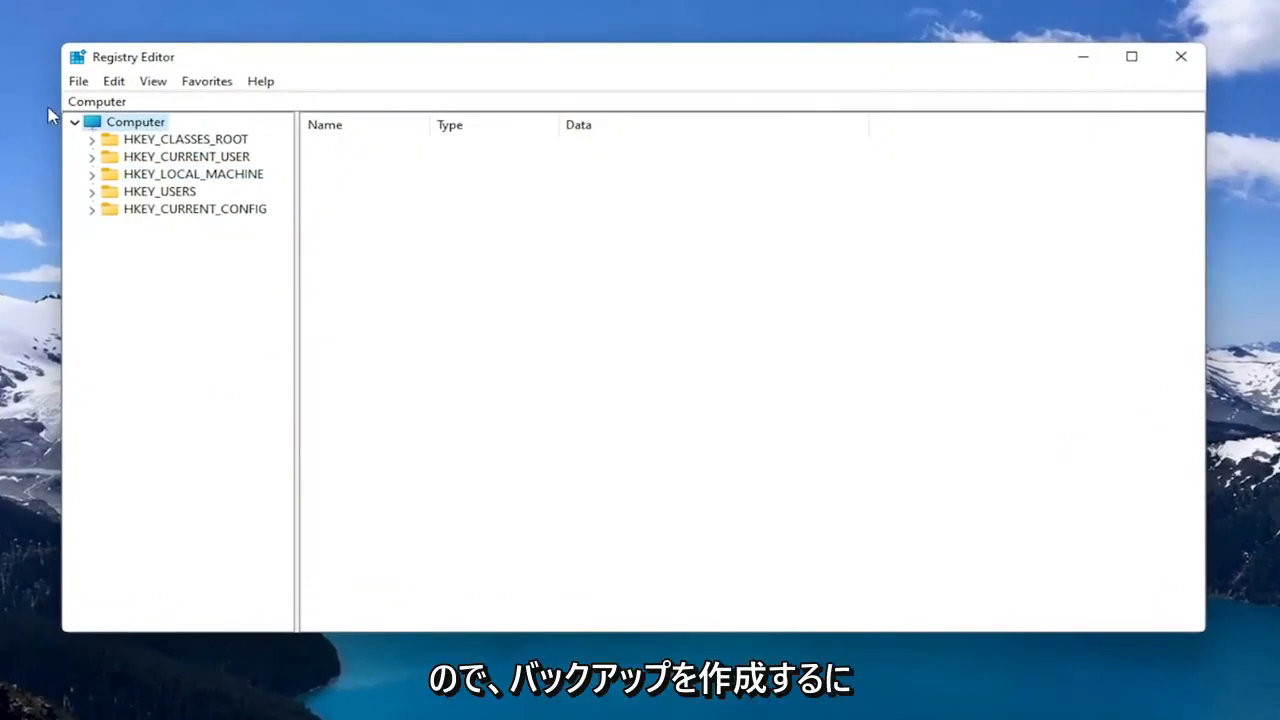
pyautogui.click(78, 80)
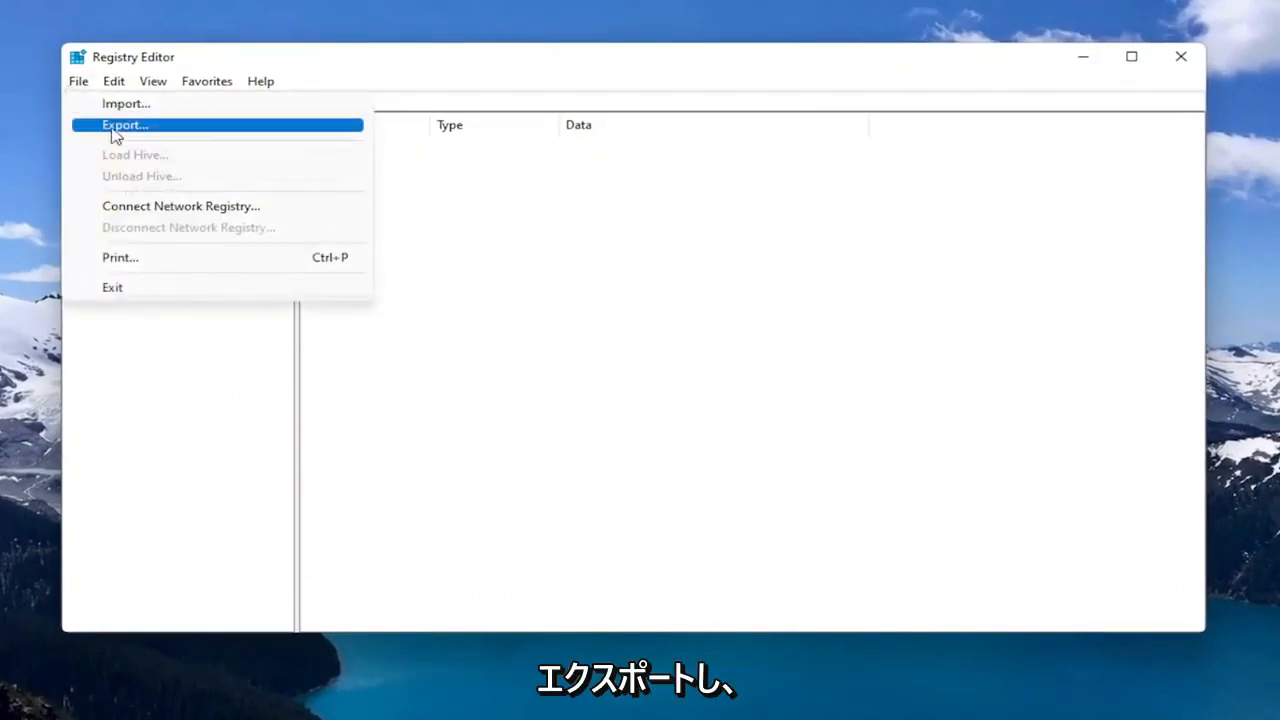
pyautogui.click(124, 124)
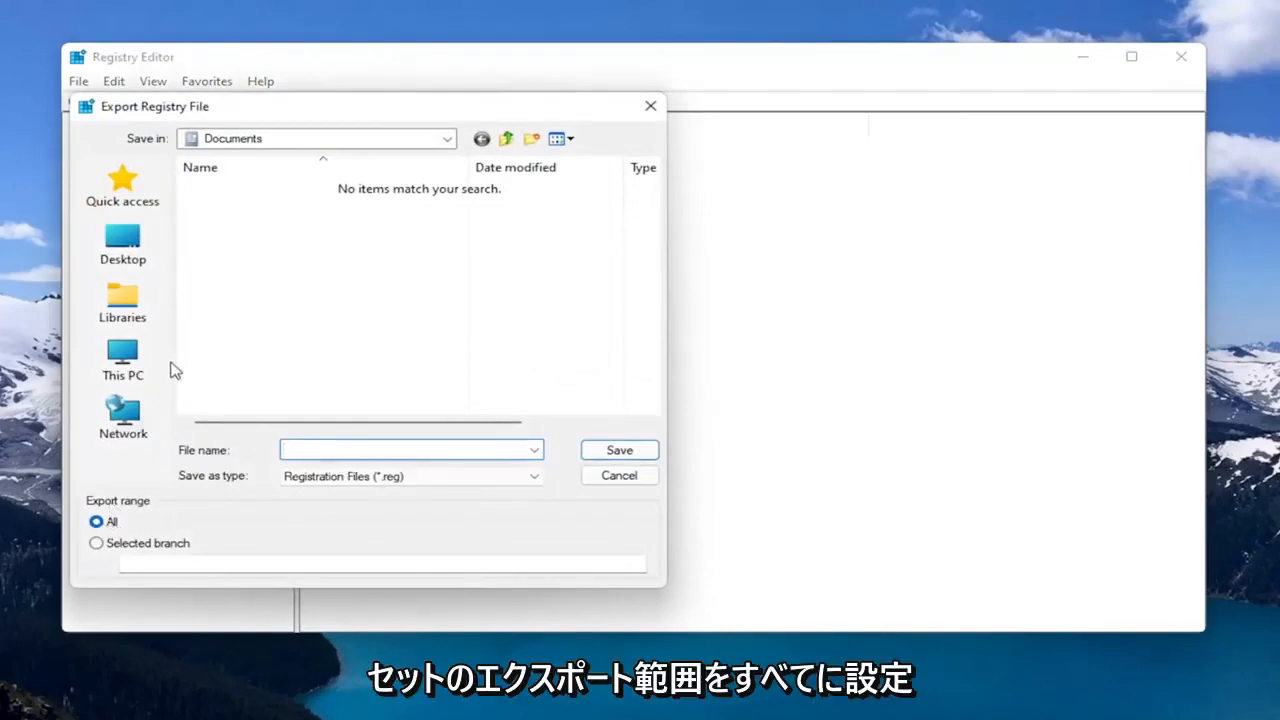
pyautogui.click(122, 244)
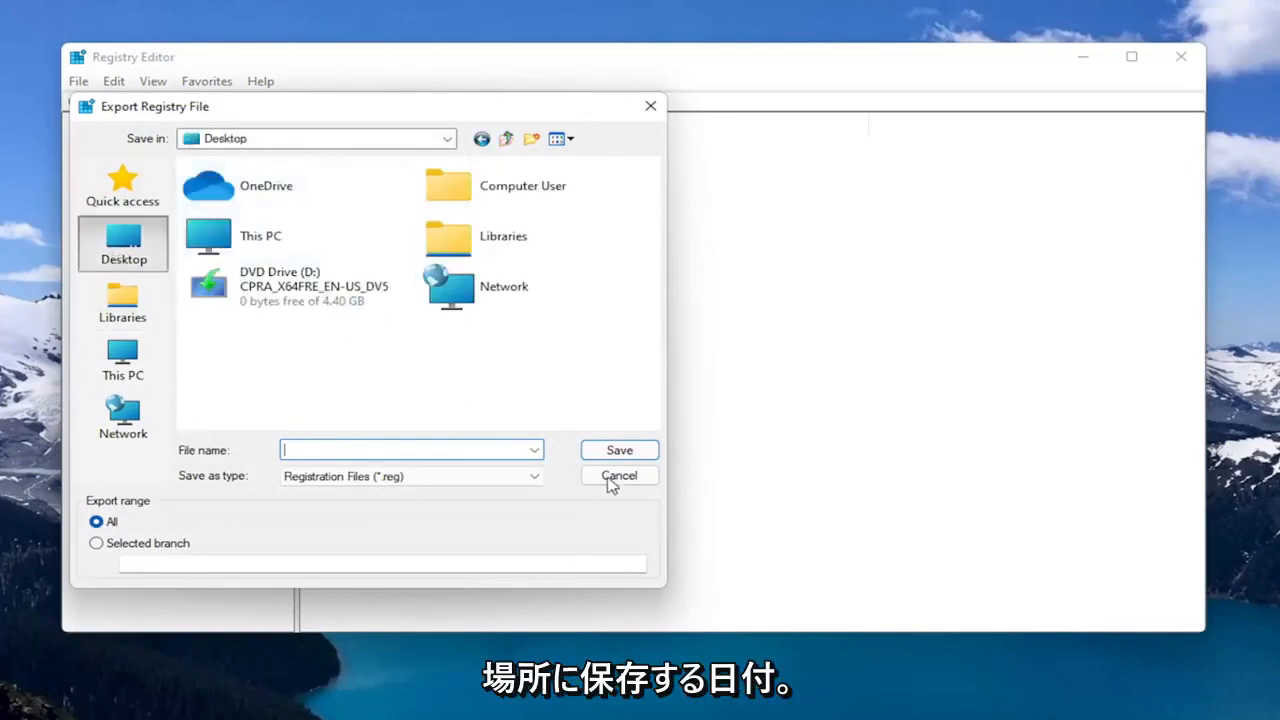
pyautogui.click(618, 476)
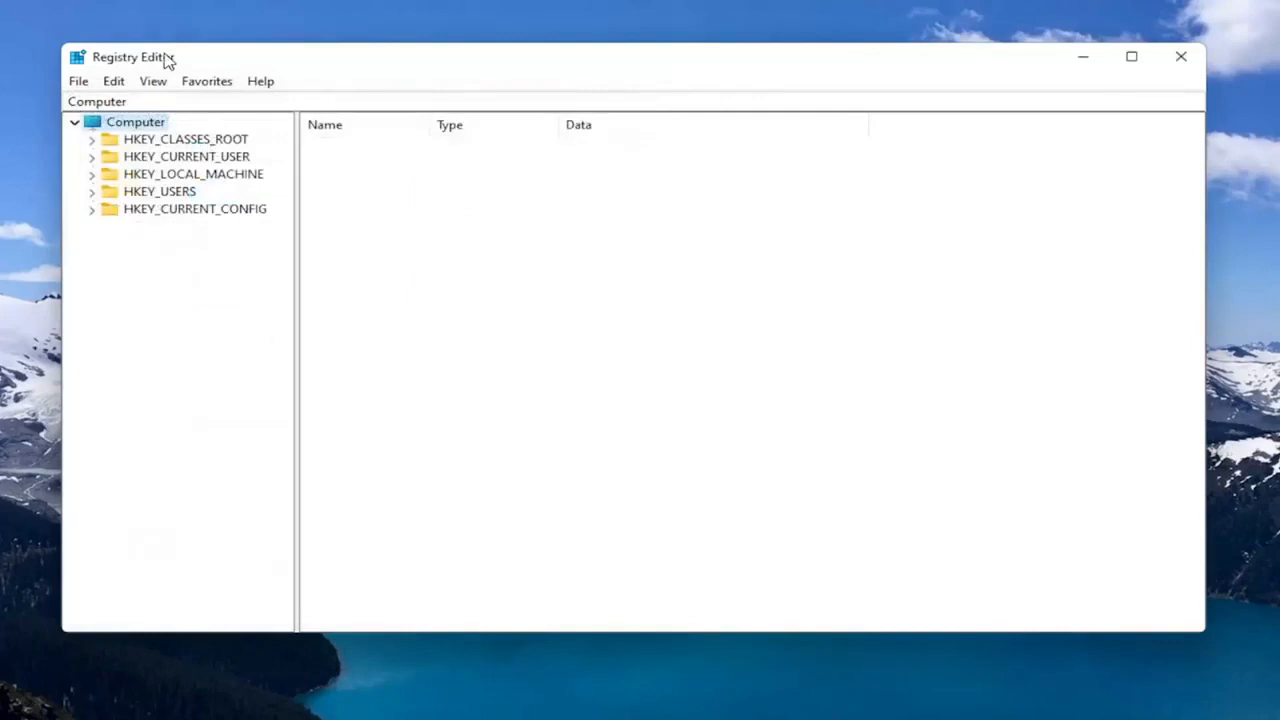
pyautogui.click(76, 80)
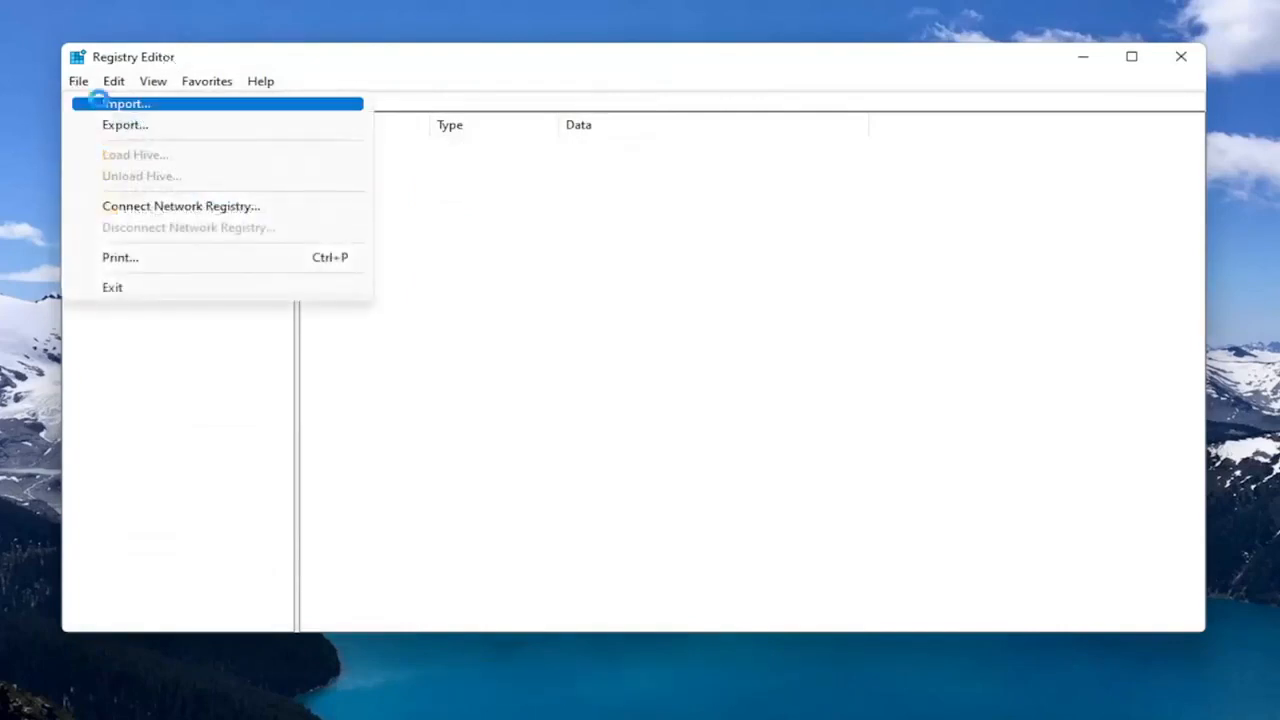
pyautogui.click(128, 104)
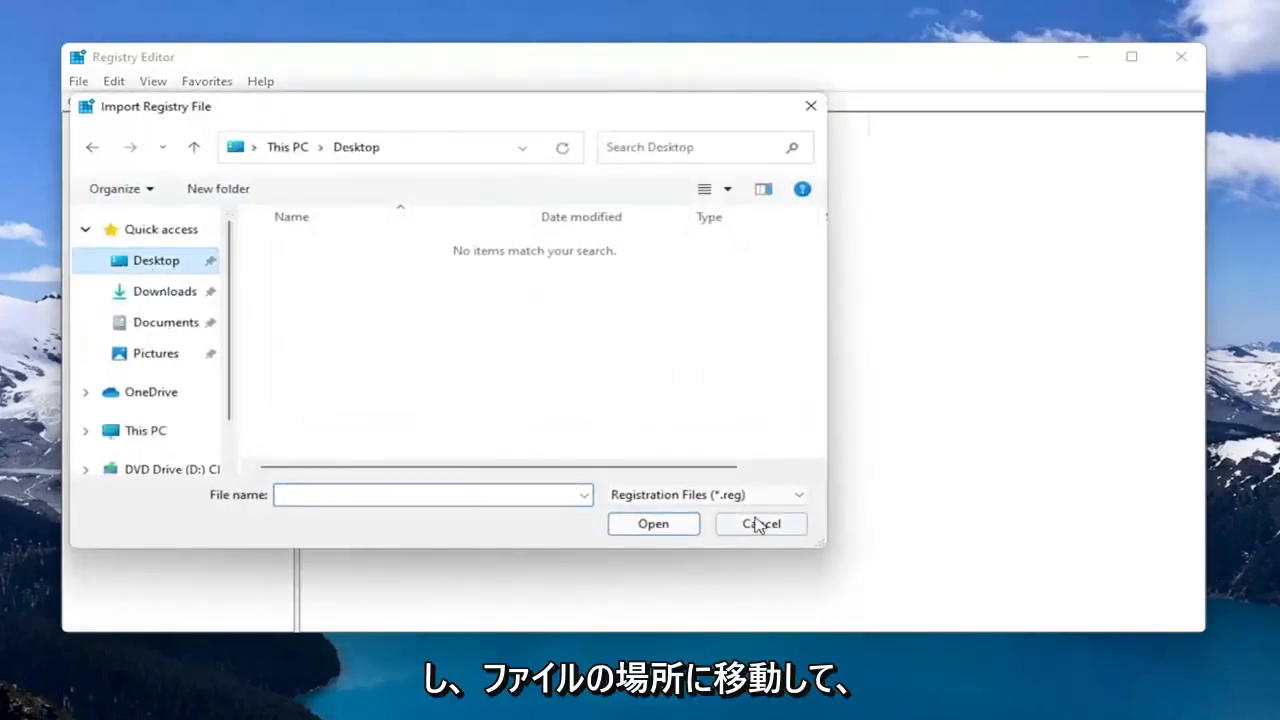
pyautogui.click(760, 524)
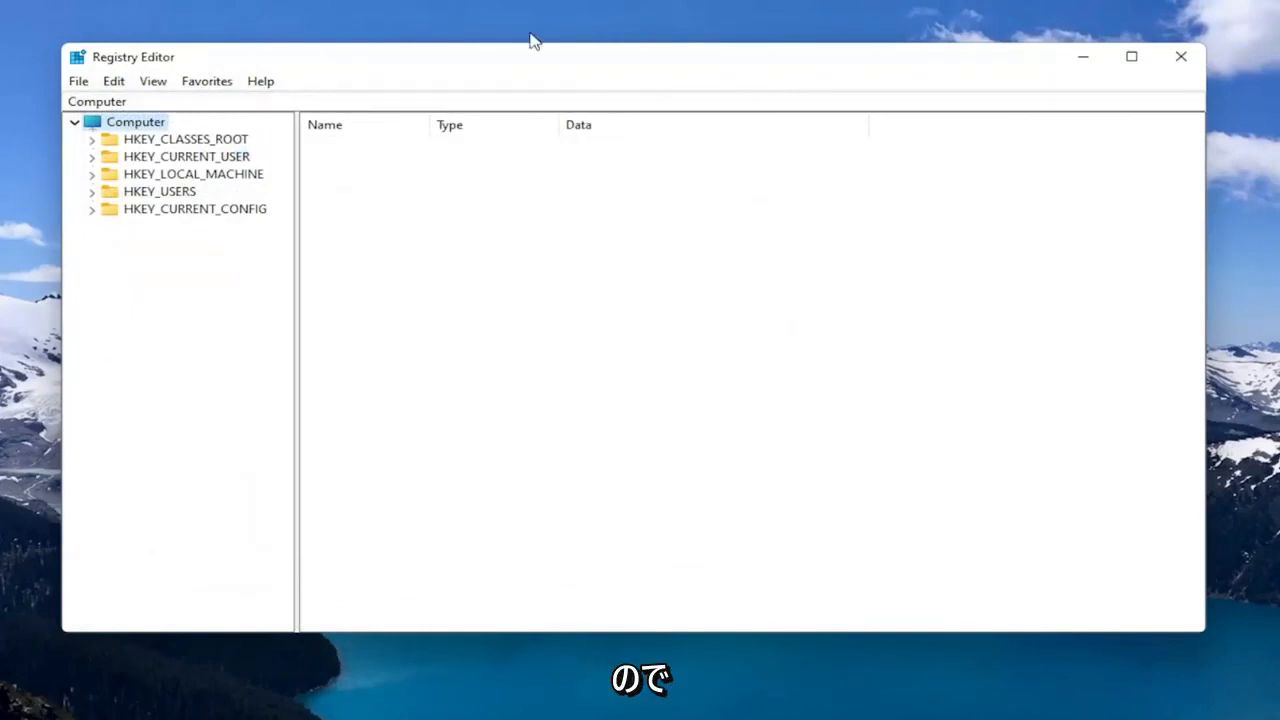
# Navigate to HKEY_LOCAL_MACHINE\SOFTWARE\Policies\Microsoft\Windows Defender.
pyautogui.doubleClick(192, 172)
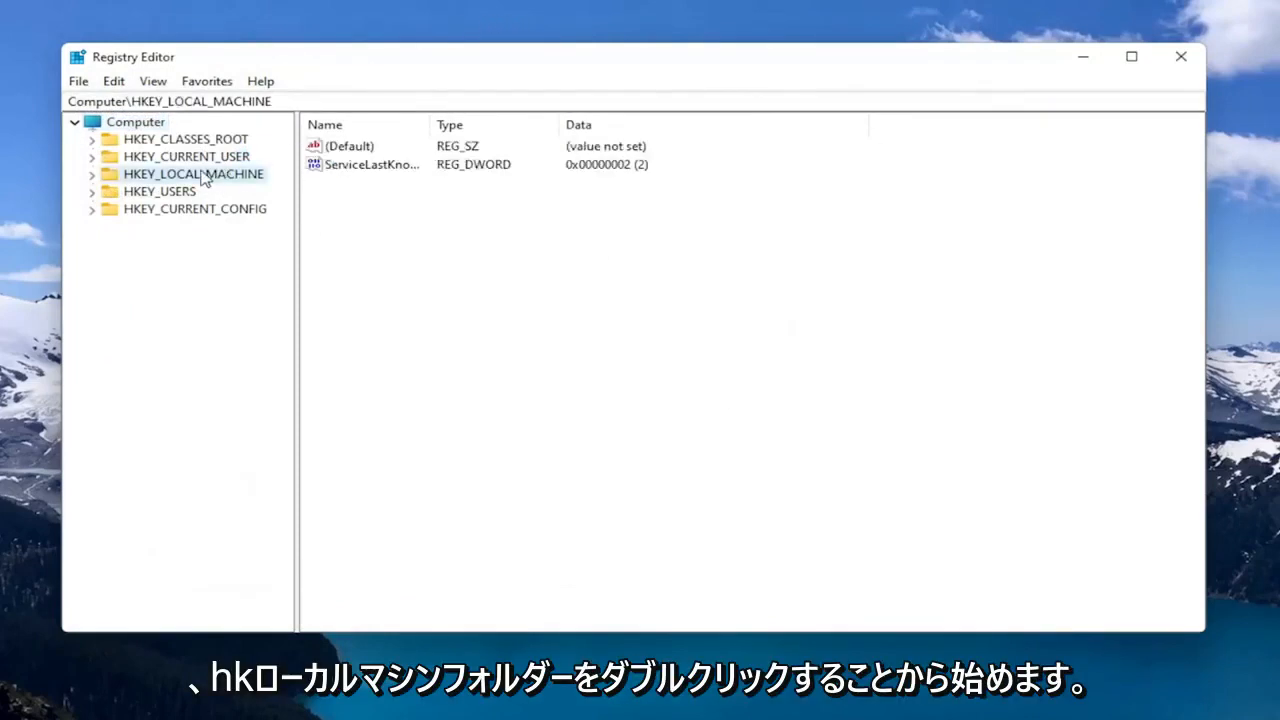
pyautogui.doubleClick(192, 172)
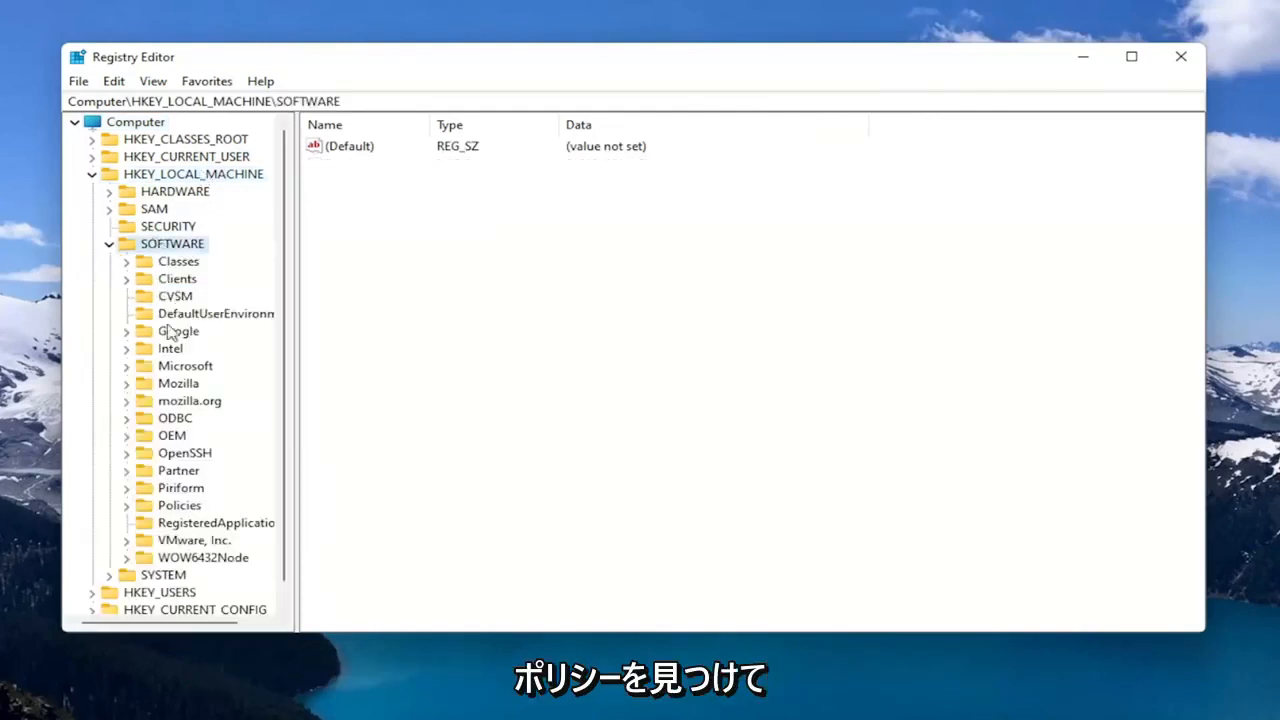
pyautogui.click(180, 504)
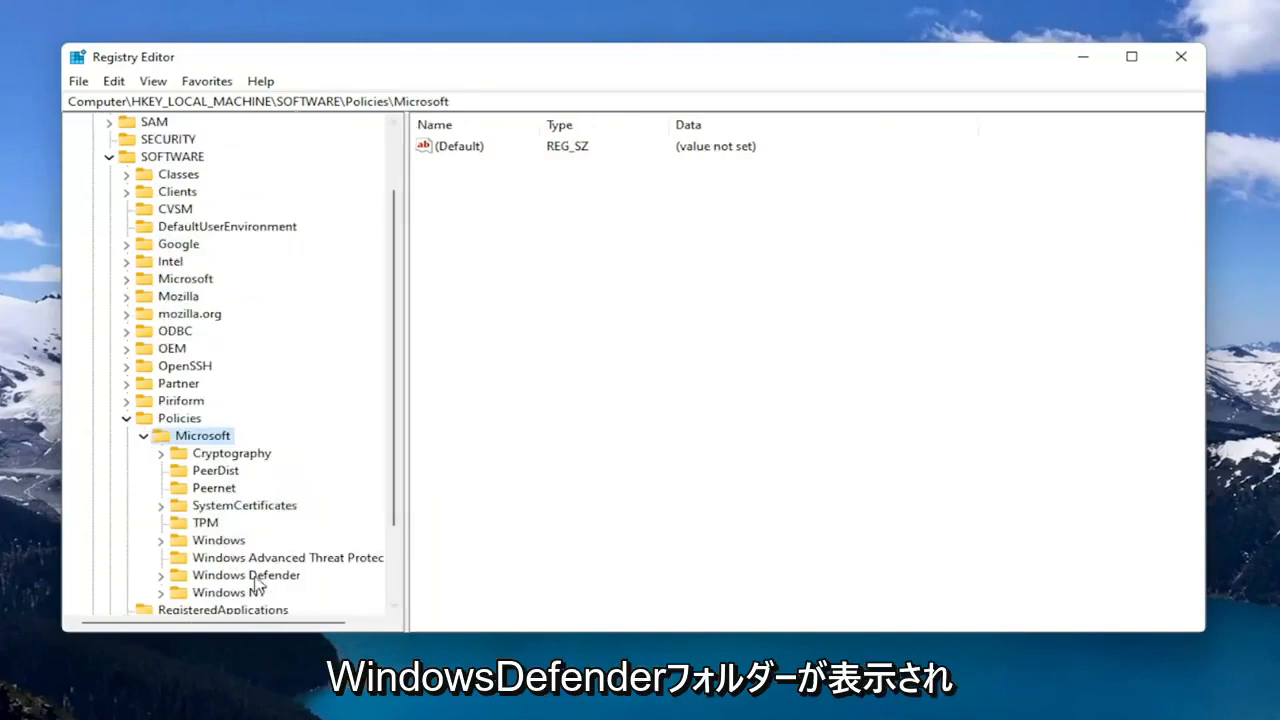
pyautogui.click(246, 576)
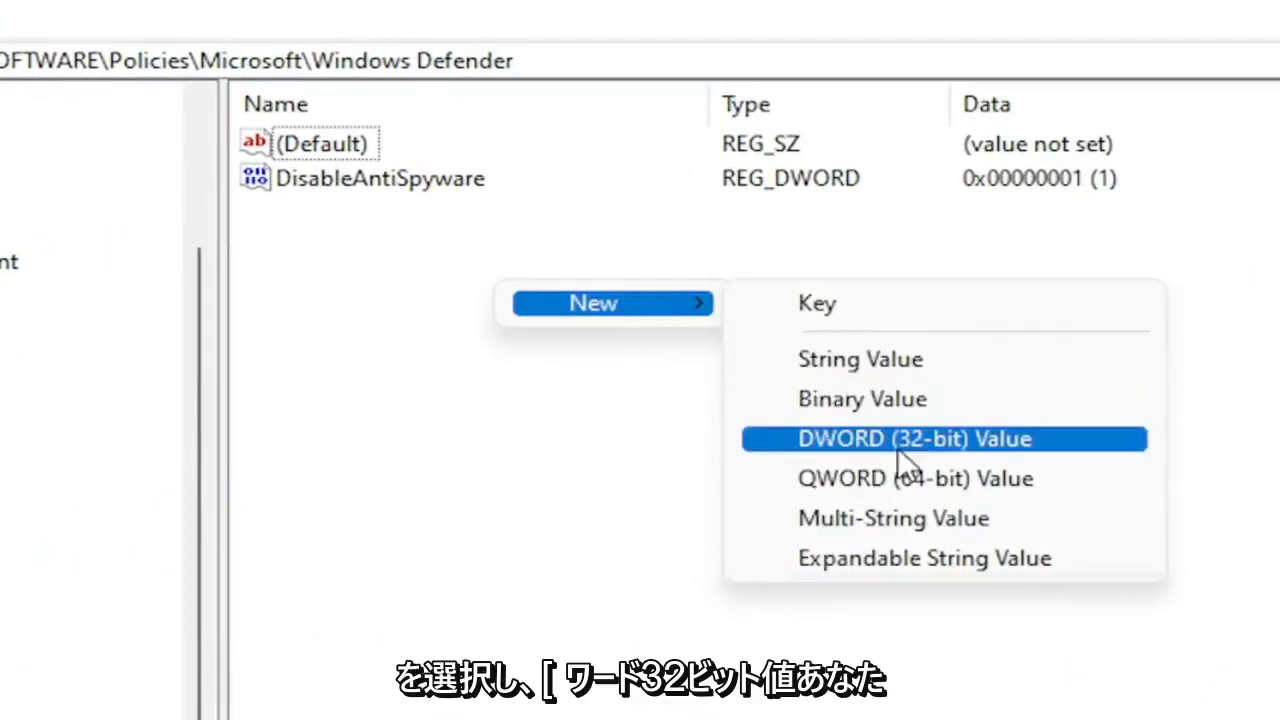
# Create a new DWORD (32-bit) value named DisableAntiSpyware in the Windows Defender key.
pyautogui.click(916, 438)
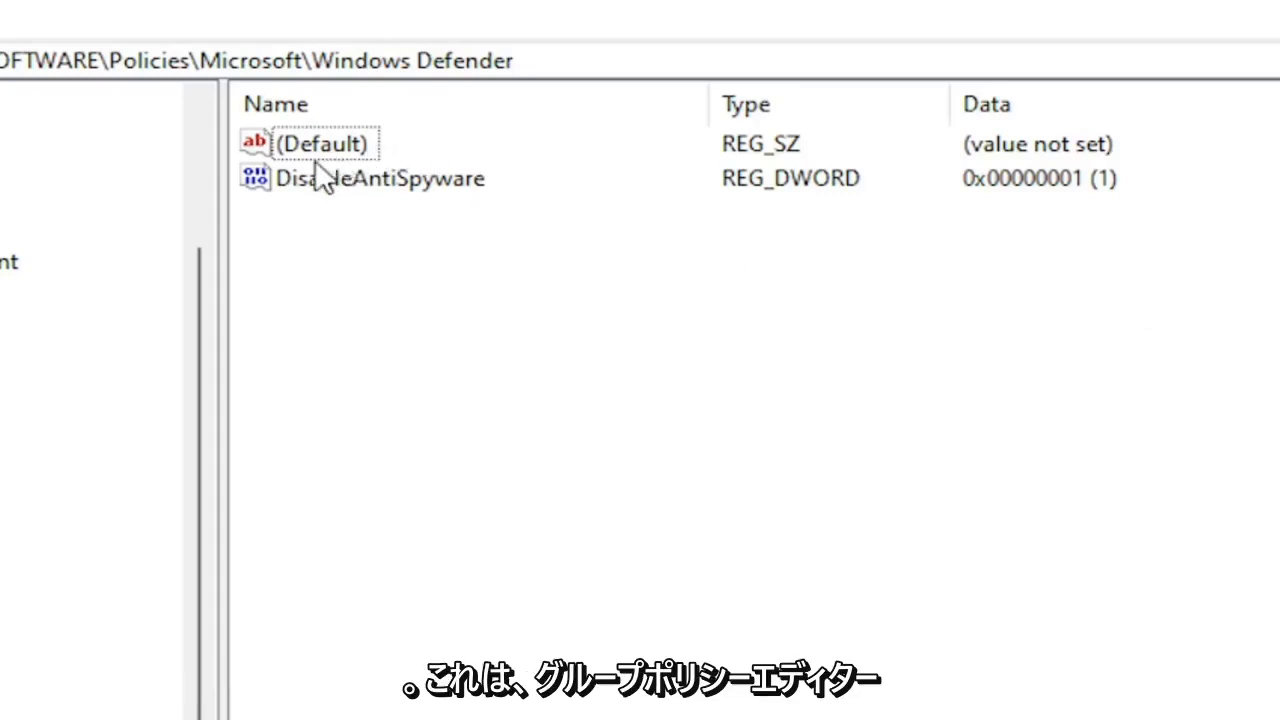
pyautogui.moveTo(316, 258)
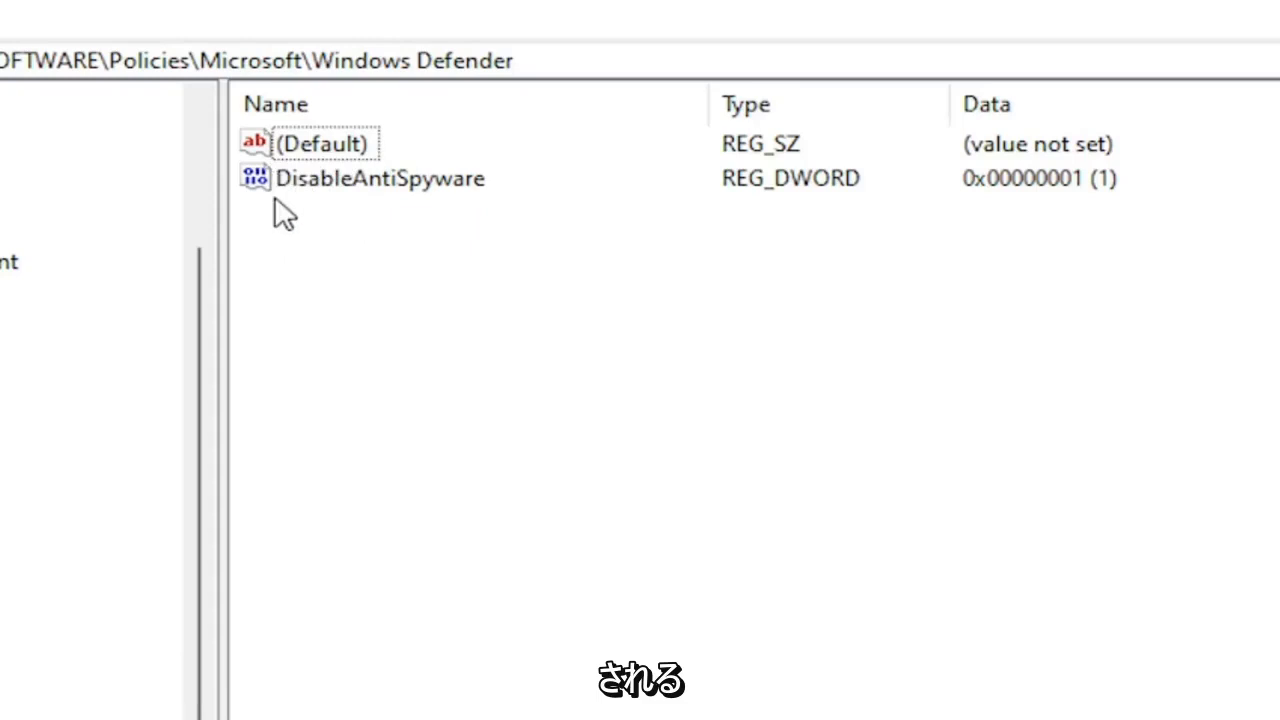
pyautogui.moveTo(400, 222)
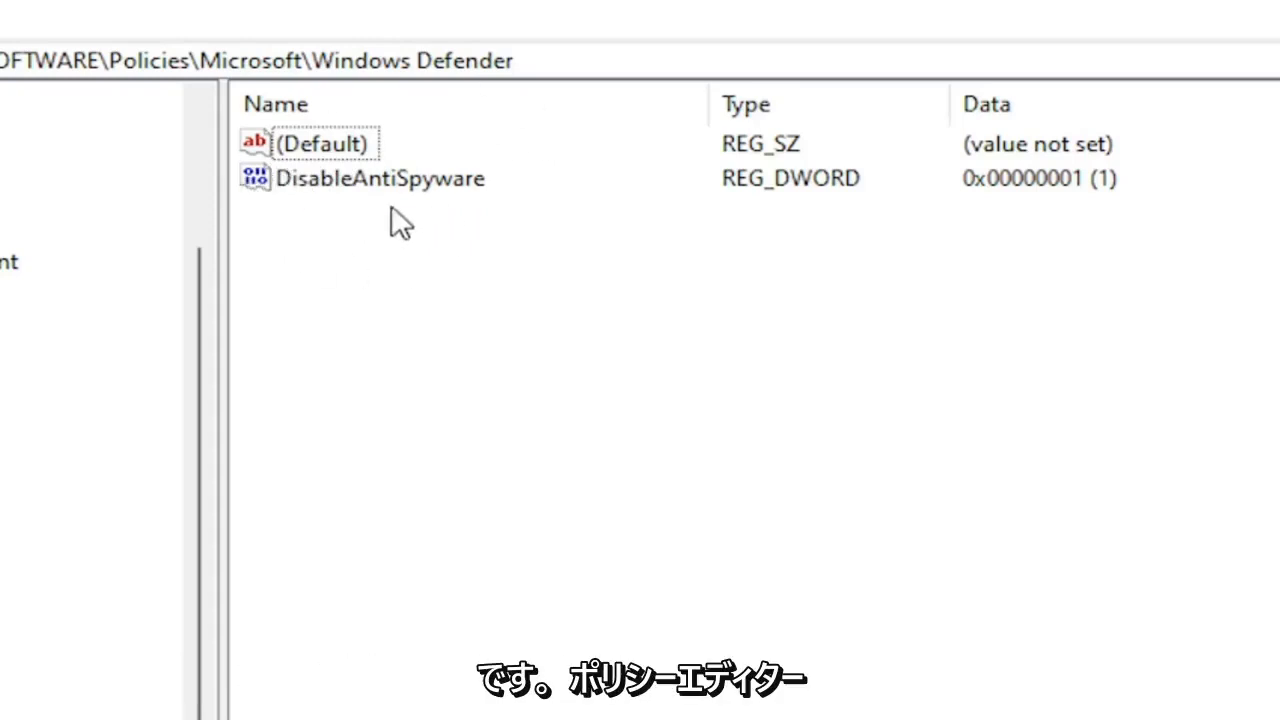
pyautogui.moveTo(400, 404)
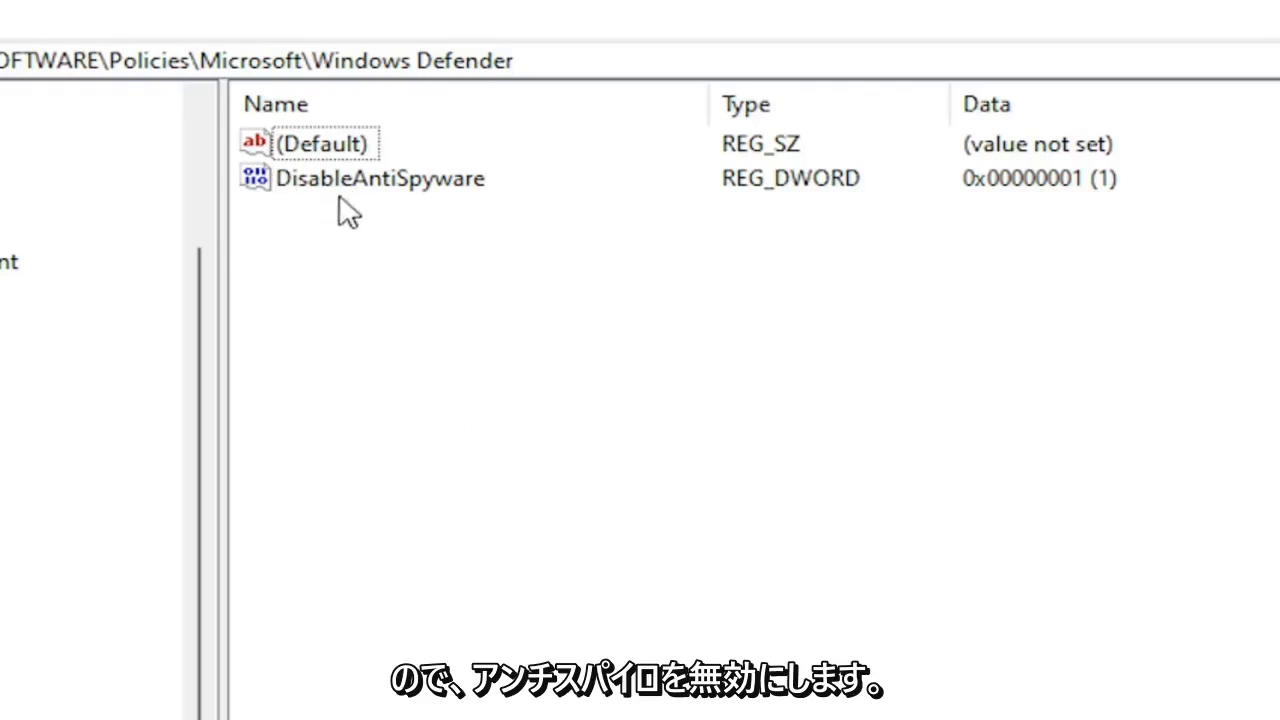
pyautogui.moveTo(520, 312)
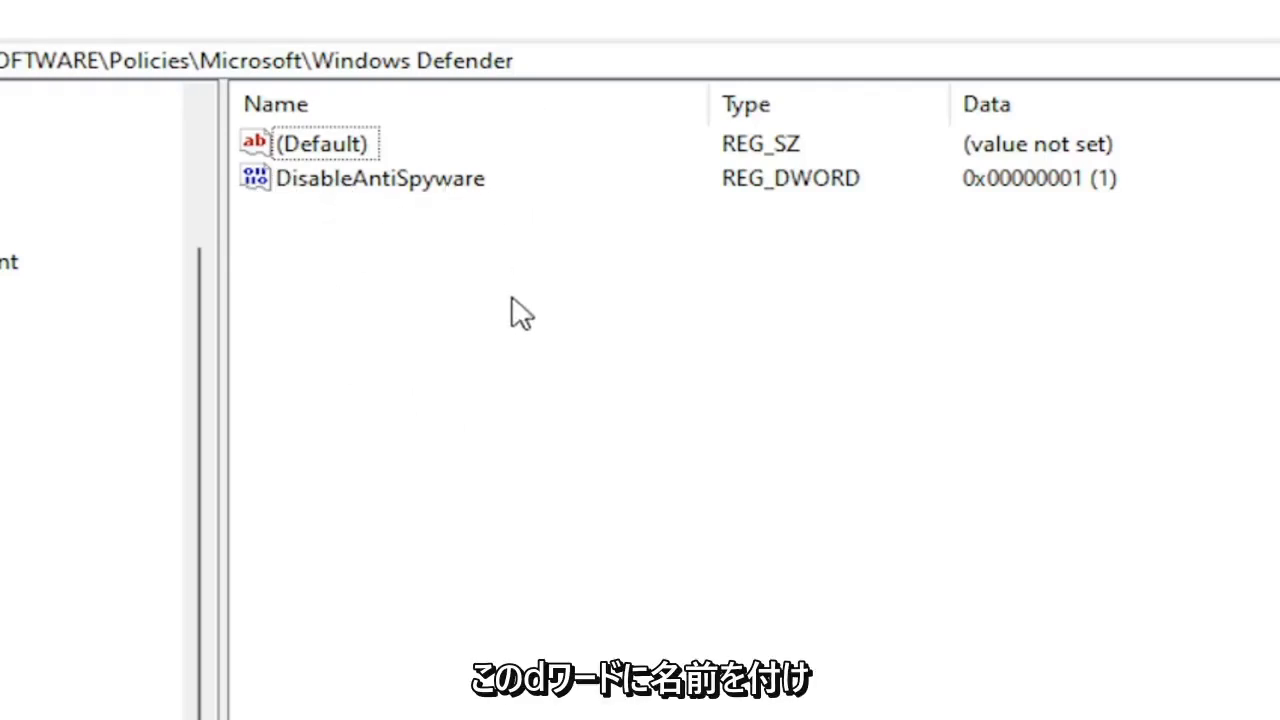
pyautogui.moveTo(444, 308)
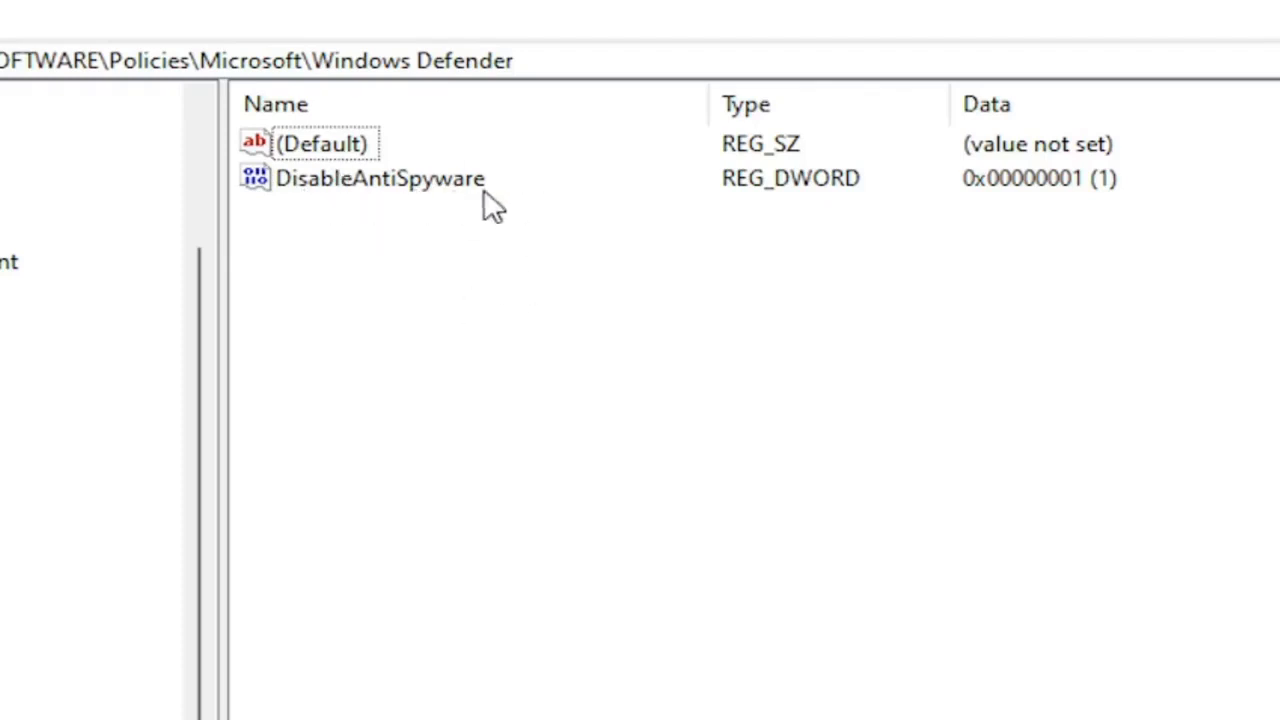
# Edit DisableAntiSpyware and set its value data to 1.
pyautogui.doubleClick(380, 178)
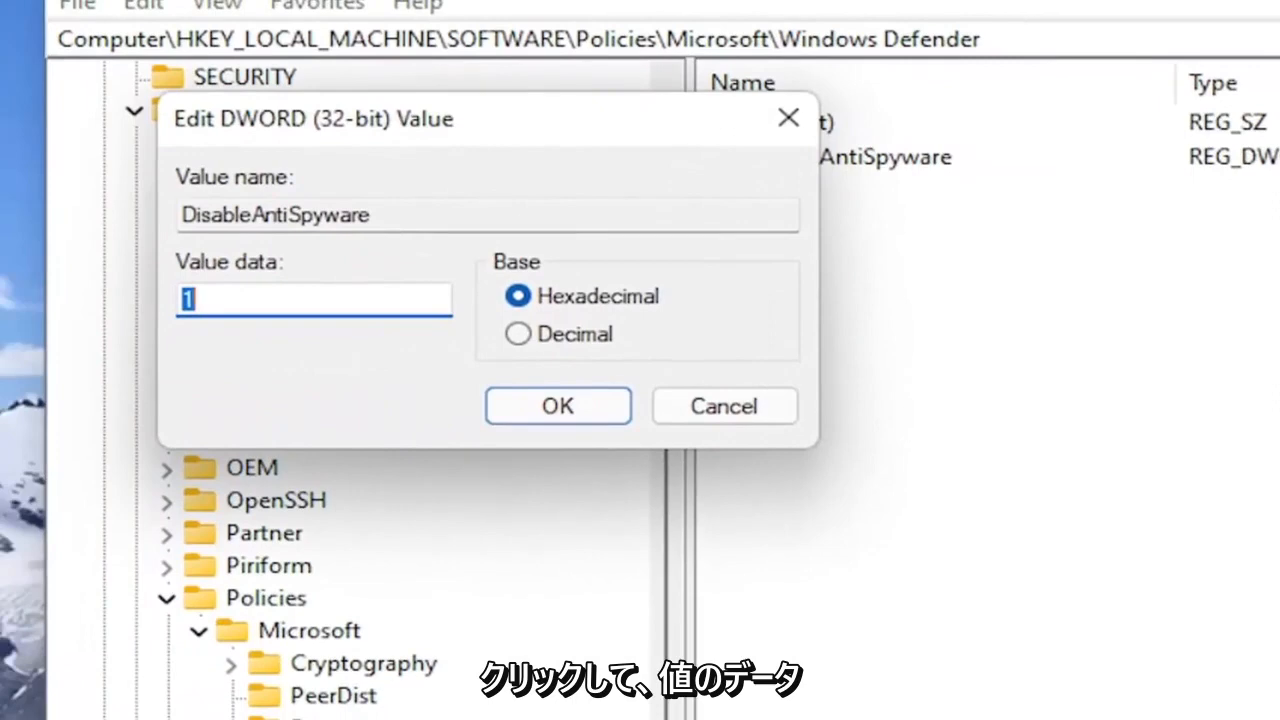
pyautogui.click(312, 298)
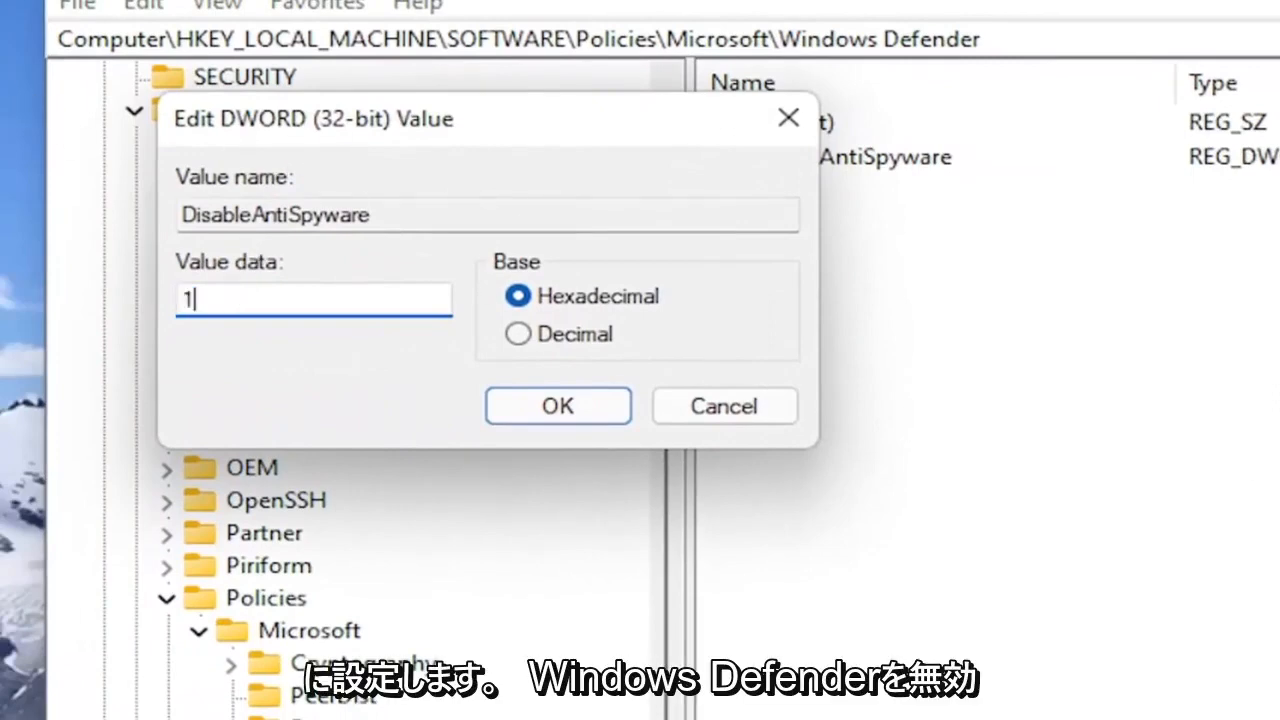